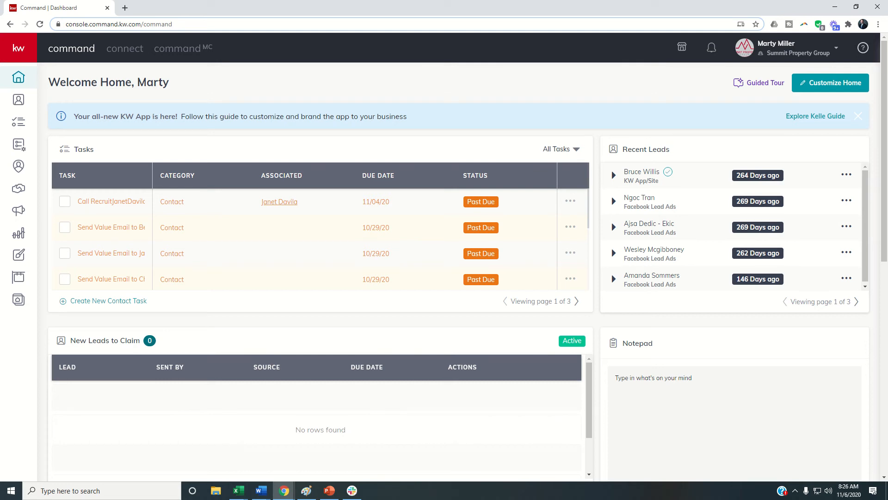
pyautogui.moveTo(19, 144)
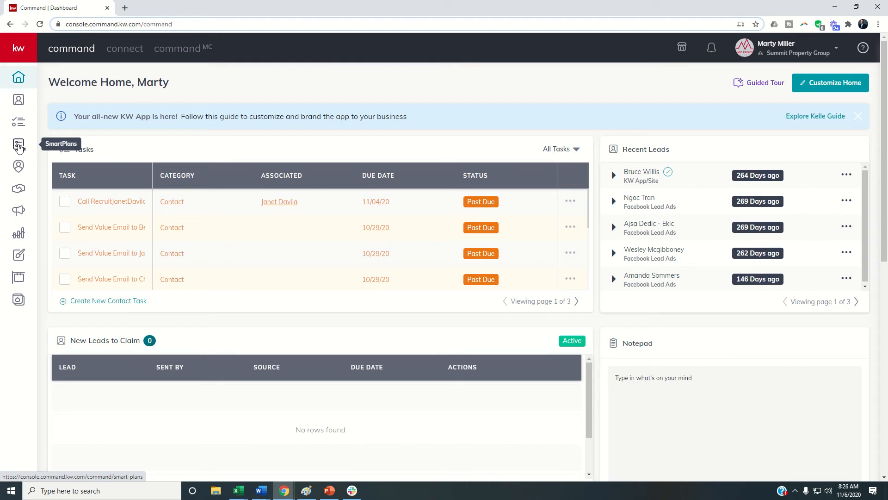
# Step: Open SmartPlans and switch from Summit Property Group to the personal profile's 31 plans
pyautogui.click(18, 144)
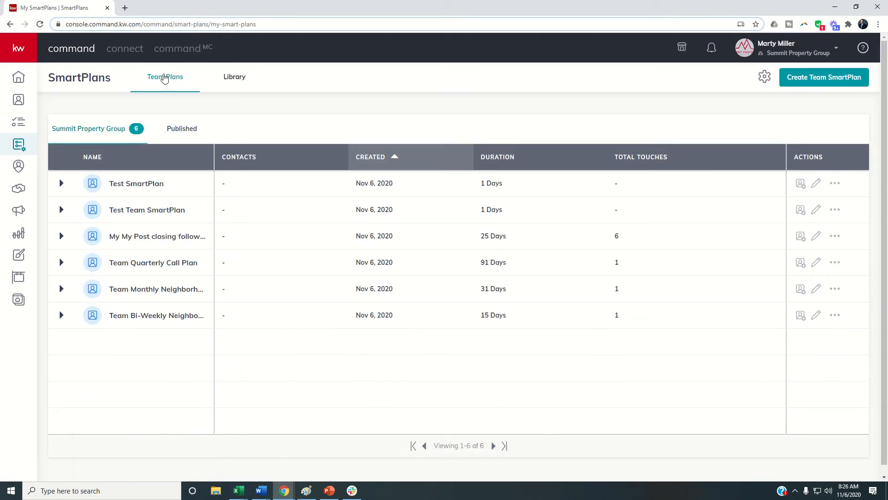
pyautogui.moveTo(815, 53)
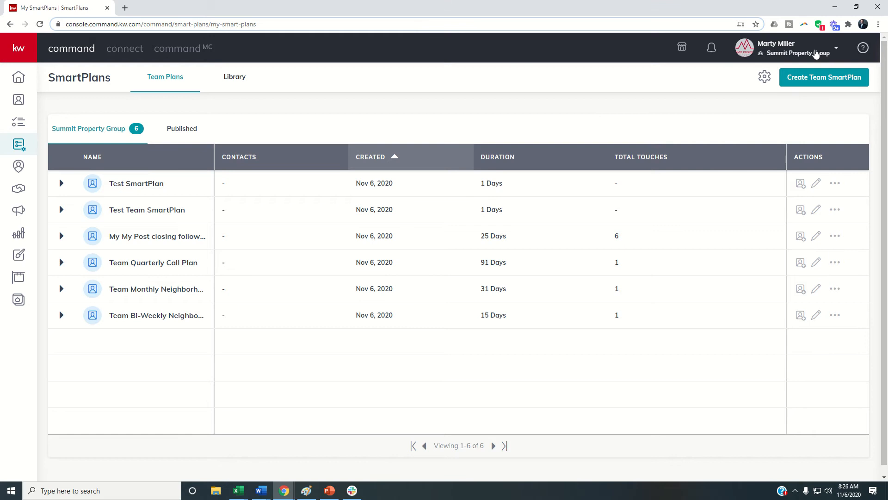
pyautogui.click(165, 76)
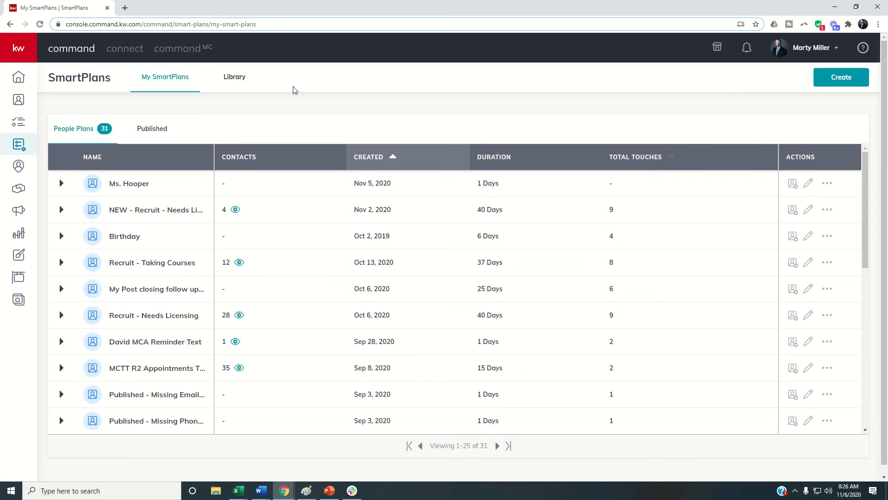
pyautogui.moveTo(139, 266)
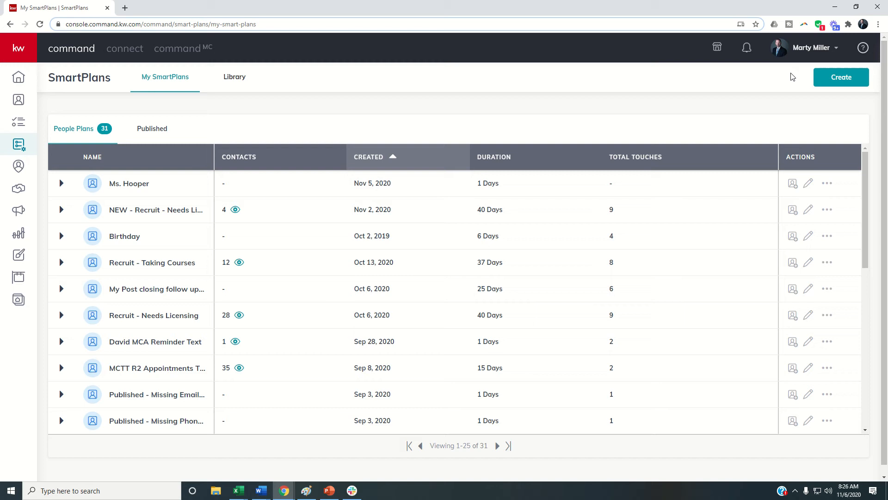
# Step: Switch the account back to Summit Property Group to see its six team plans
pyautogui.click(814, 47)
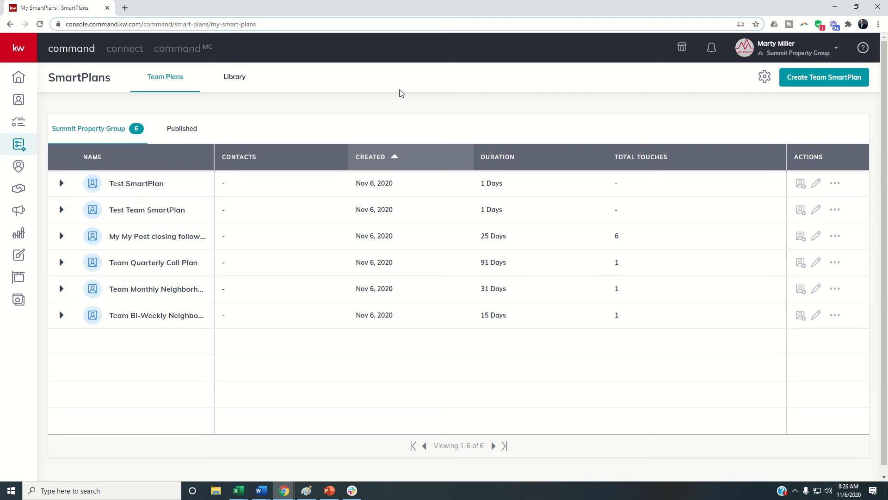
pyautogui.moveTo(590, 109)
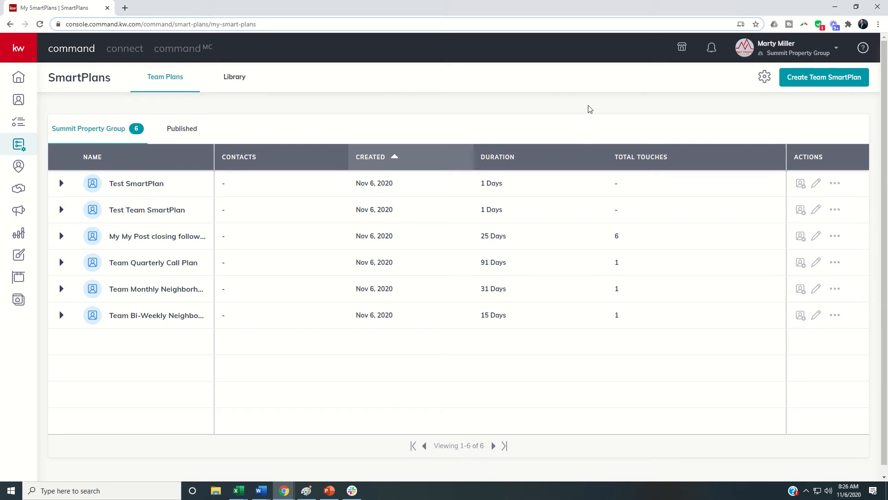
pyautogui.moveTo(764, 77)
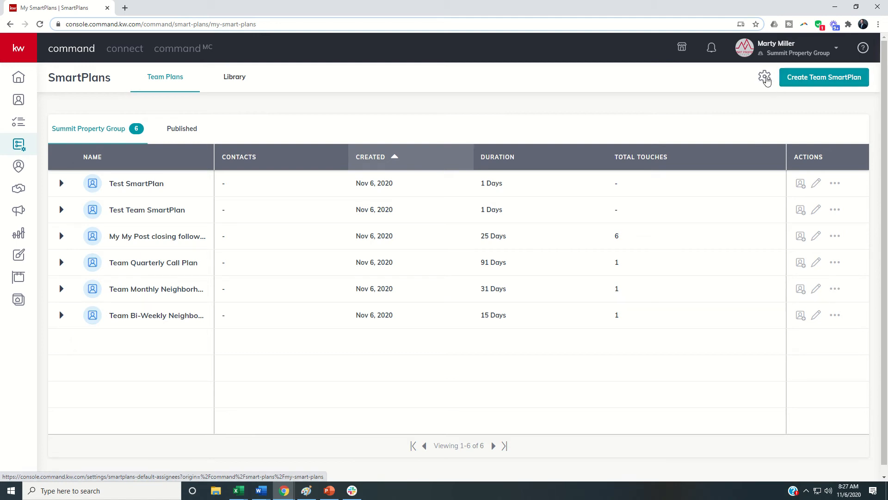
# Step: Open Settings > SmartPlans > Designated Agents from the gear beside Create Team SmartPlan
pyautogui.click(764, 77)
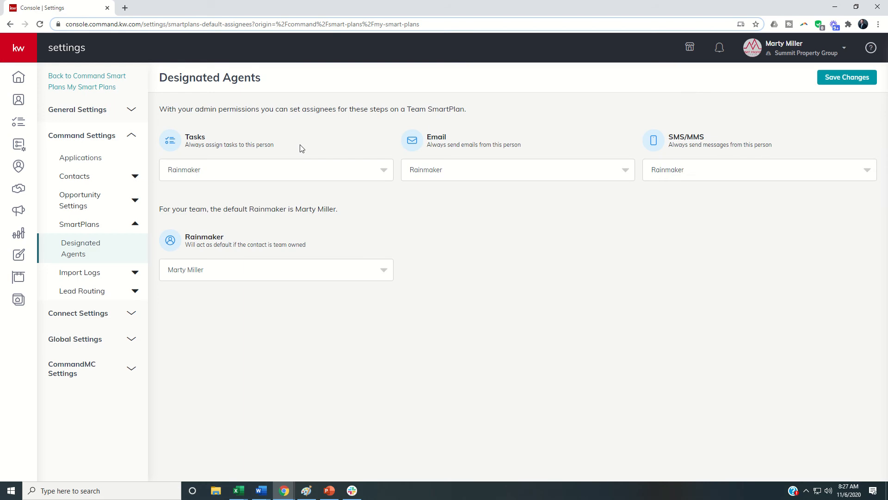
pyautogui.moveTo(214, 100)
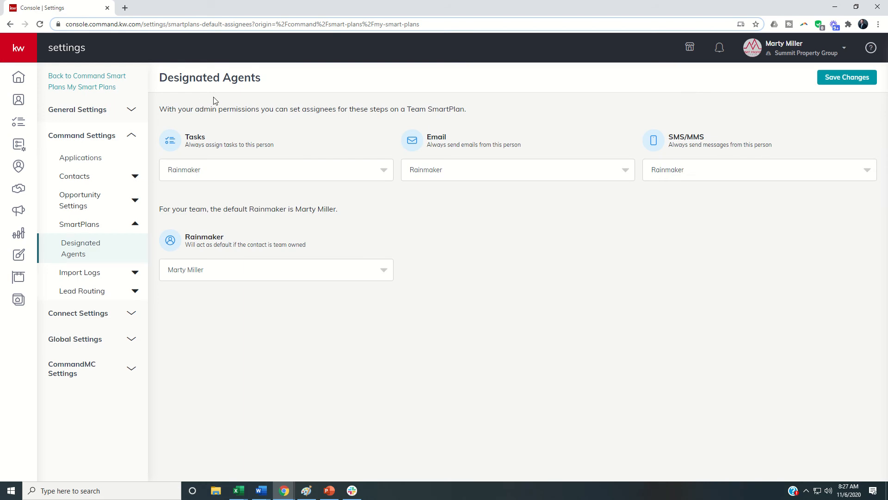
pyautogui.moveTo(239, 122)
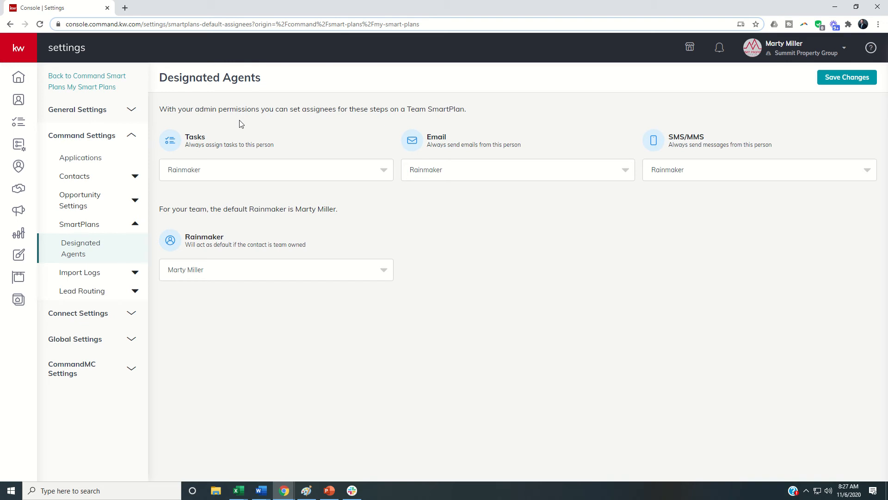
pyautogui.moveTo(247, 127)
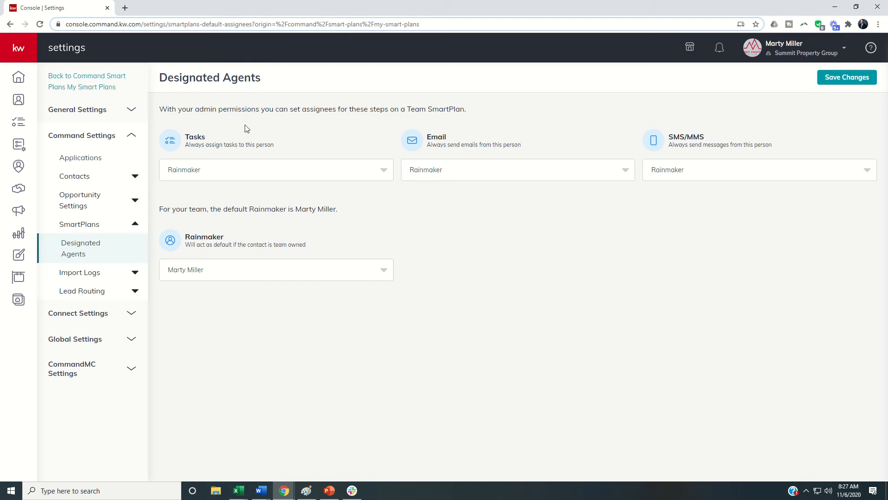
pyautogui.moveTo(243, 146)
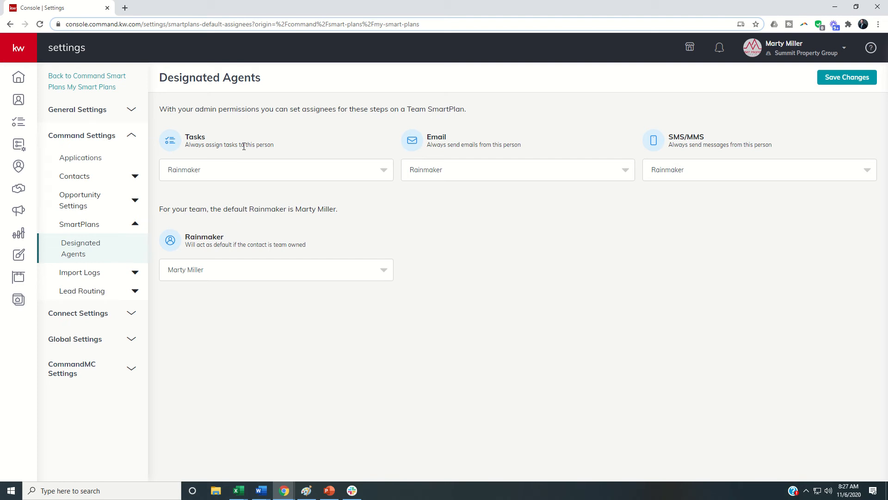
pyautogui.moveTo(702, 138)
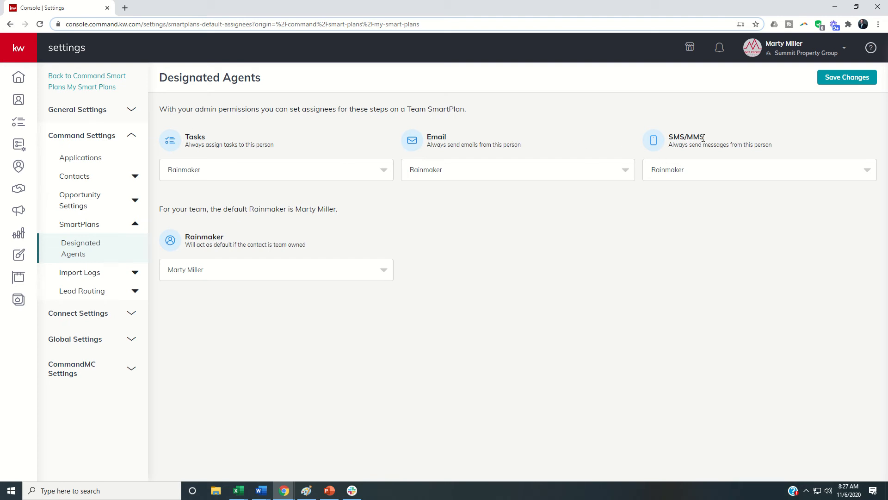
pyautogui.moveTo(196, 136)
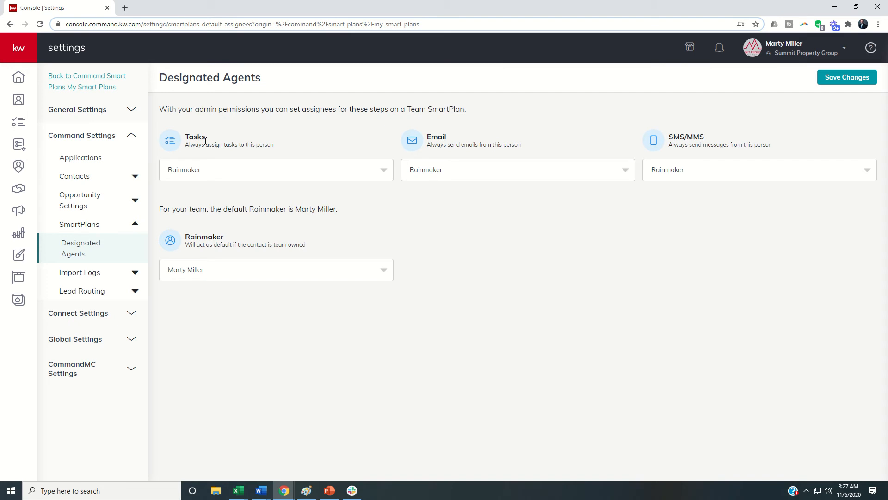
pyautogui.moveTo(214, 167)
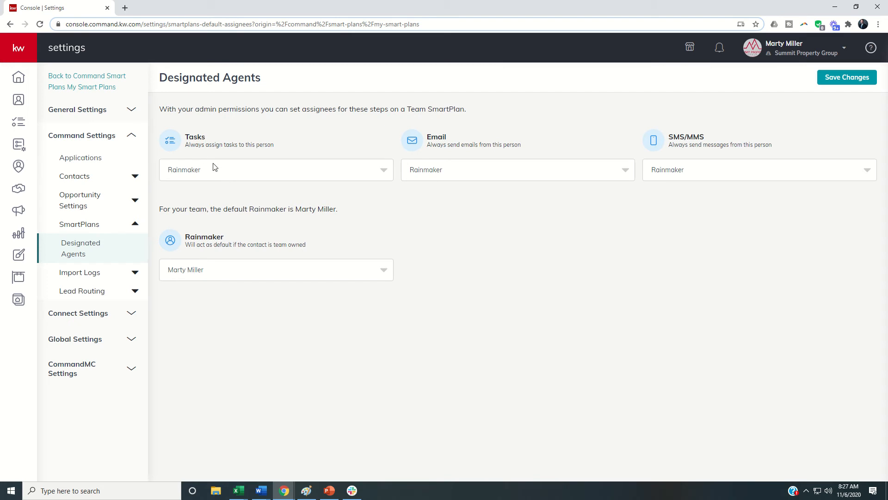
pyautogui.moveTo(222, 156)
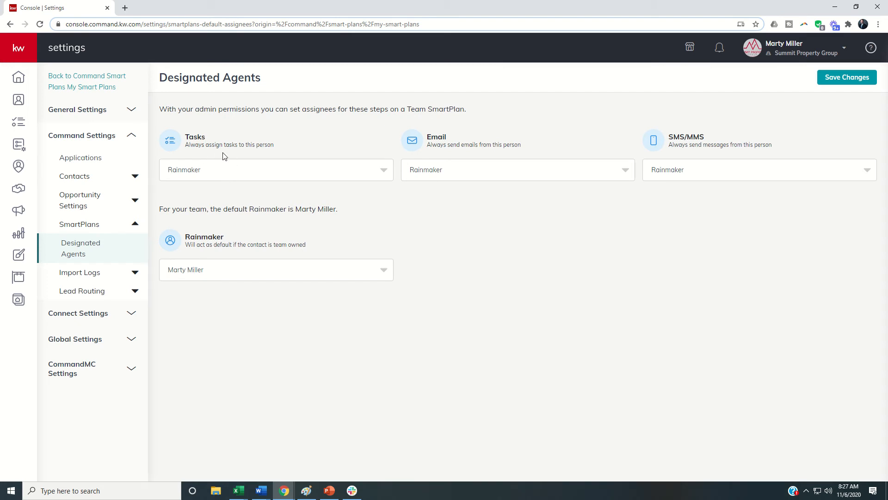
# Step: Assign Tasks and SMS/MMS to Contact Assignee, keeping Email with the Rainmaker
pyautogui.click(275, 169)
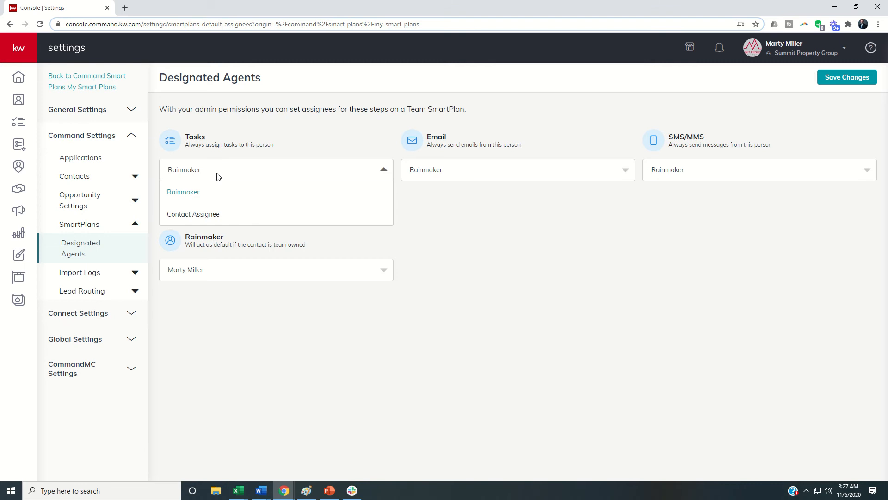
pyautogui.moveTo(207, 218)
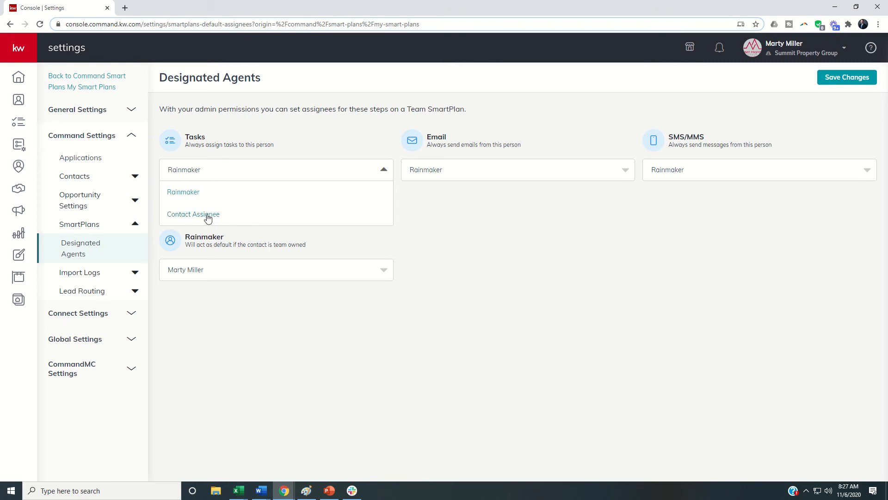
pyautogui.click(192, 214)
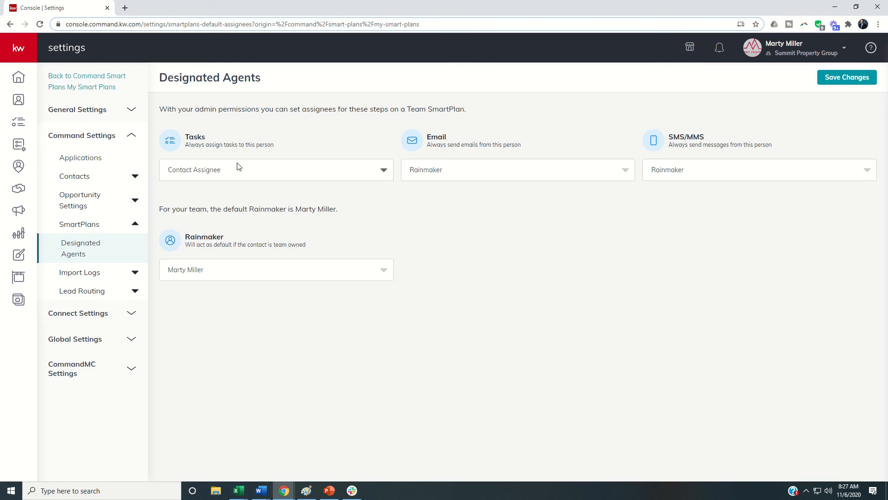
pyautogui.moveTo(199, 142)
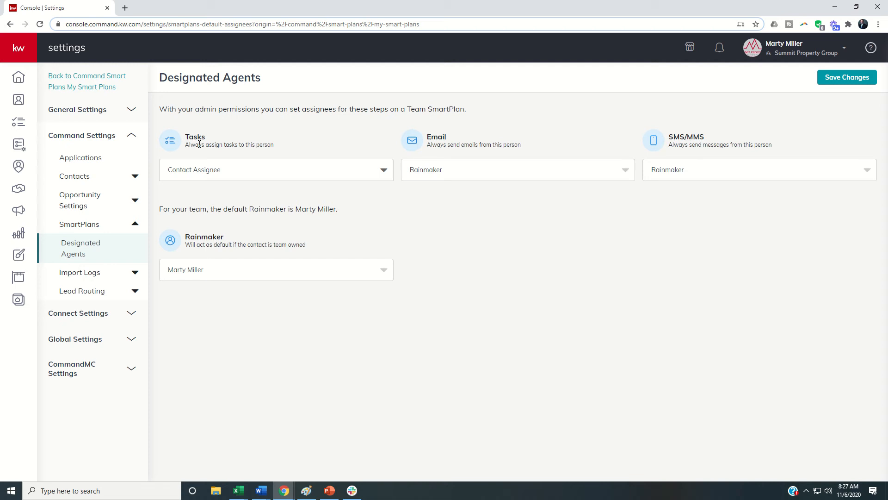
pyautogui.moveTo(409, 169)
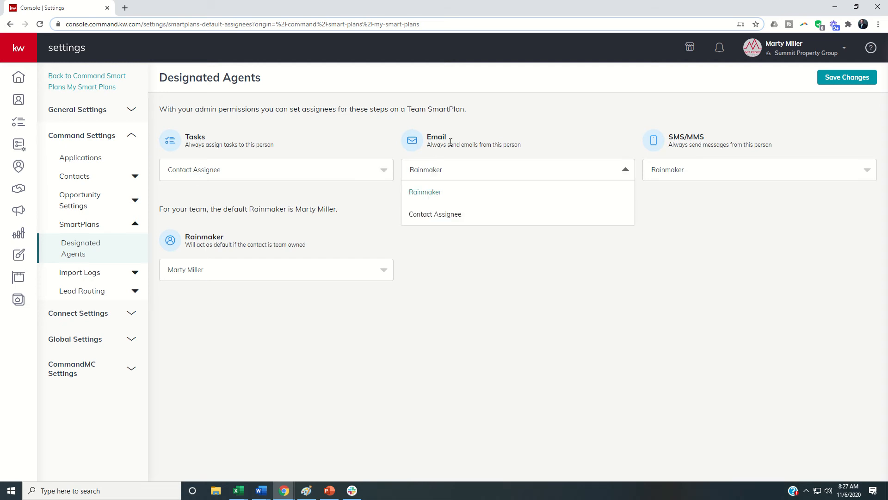
pyautogui.moveTo(428, 195)
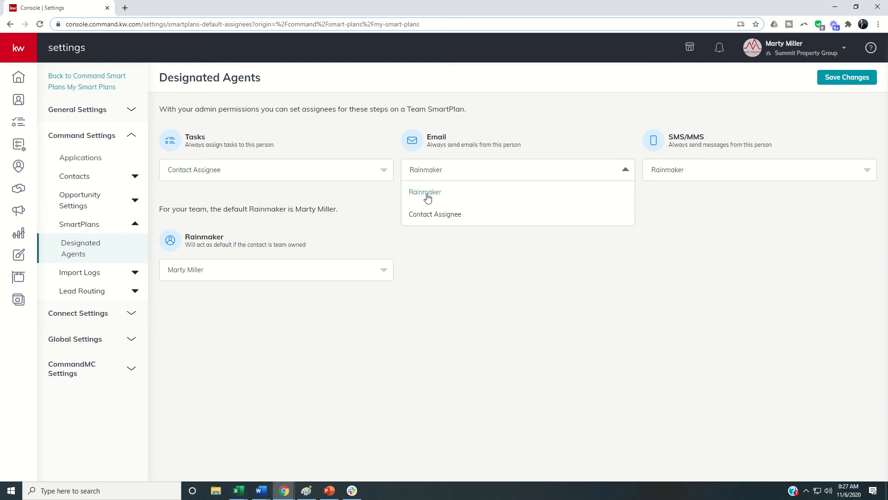
pyautogui.click(424, 191)
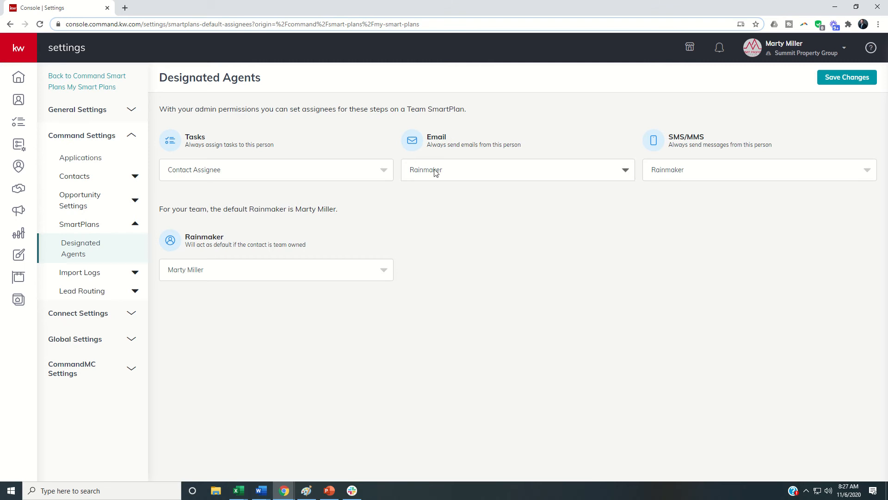
pyautogui.moveTo(691, 154)
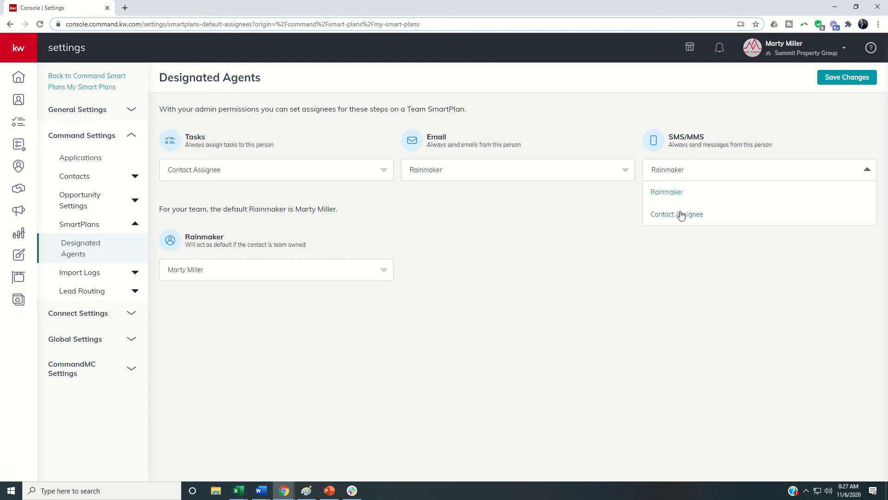
pyautogui.click(676, 214)
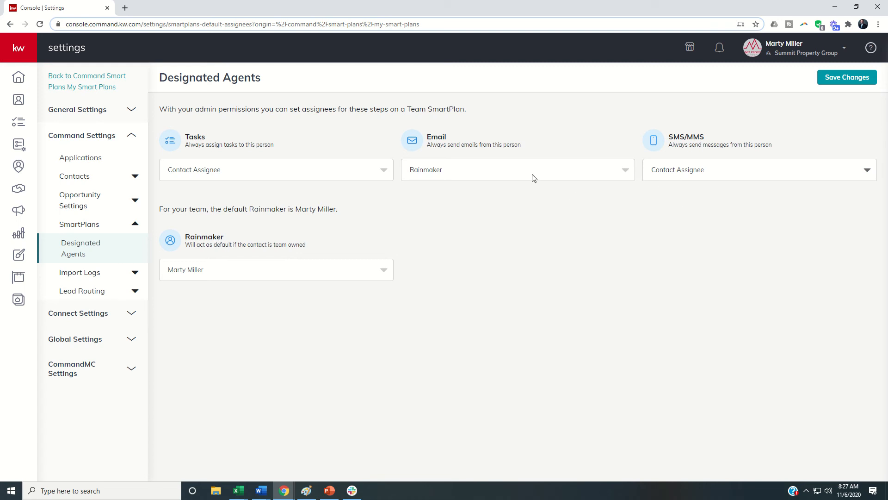
pyautogui.moveTo(458, 178)
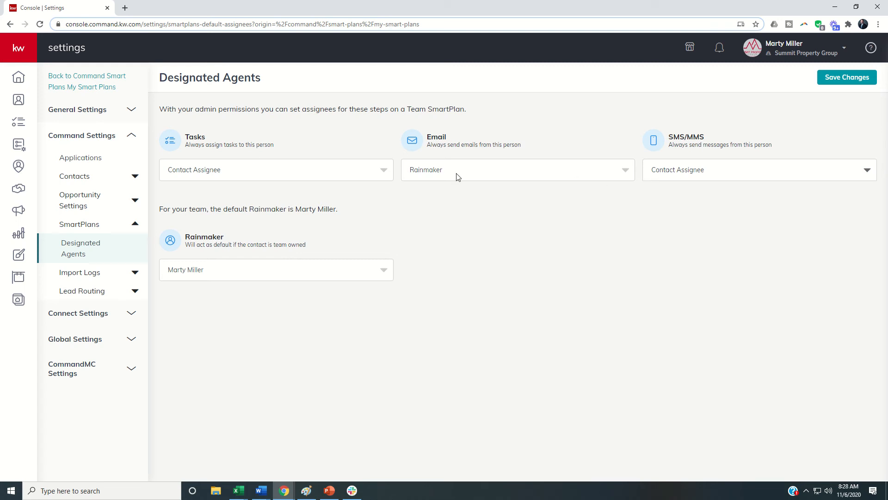
pyautogui.moveTo(577, 182)
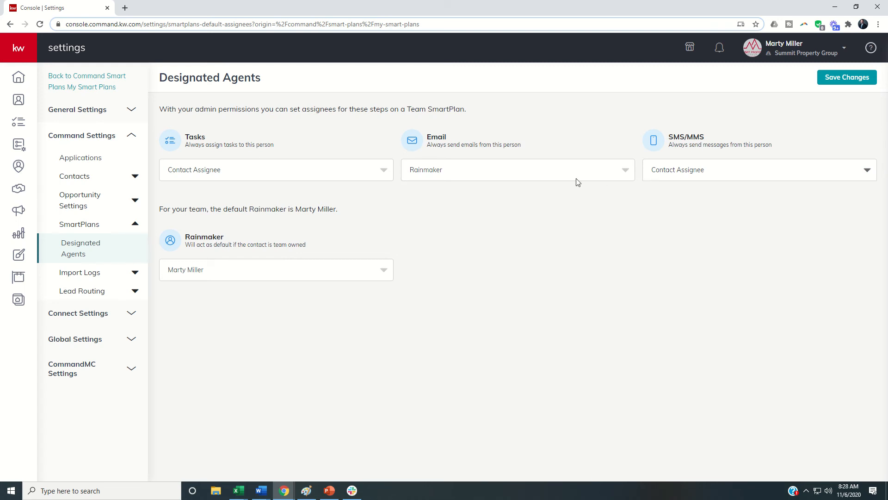
pyautogui.moveTo(580, 176)
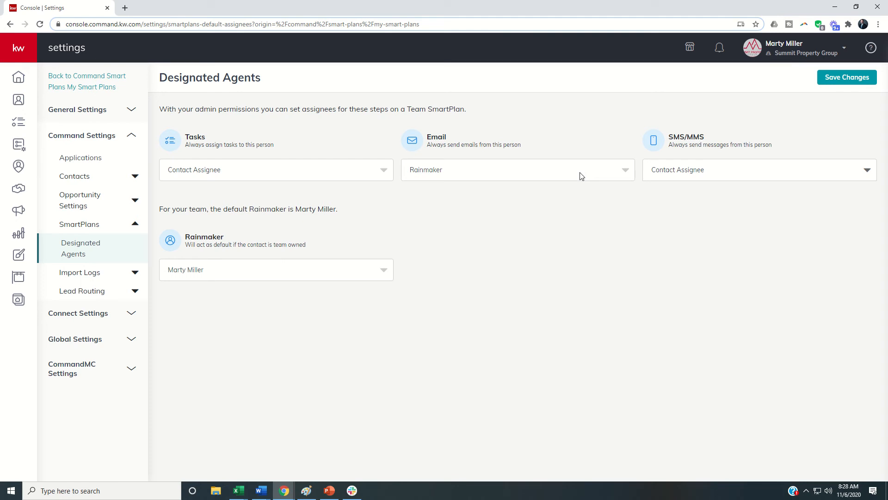
pyautogui.moveTo(344, 178)
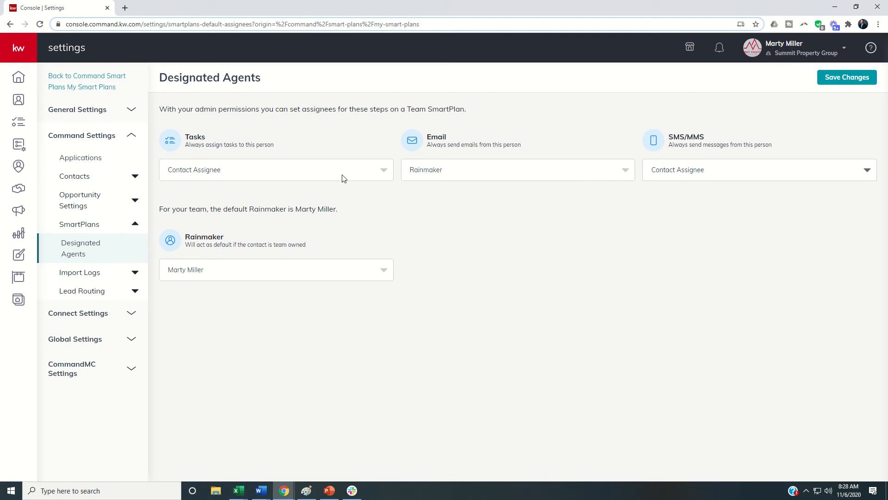
pyautogui.moveTo(75, 241)
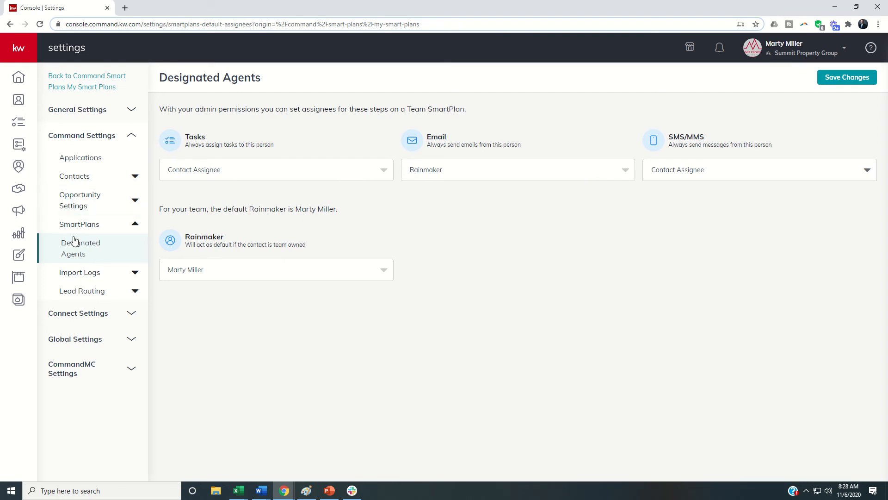
pyautogui.moveTo(91, 246)
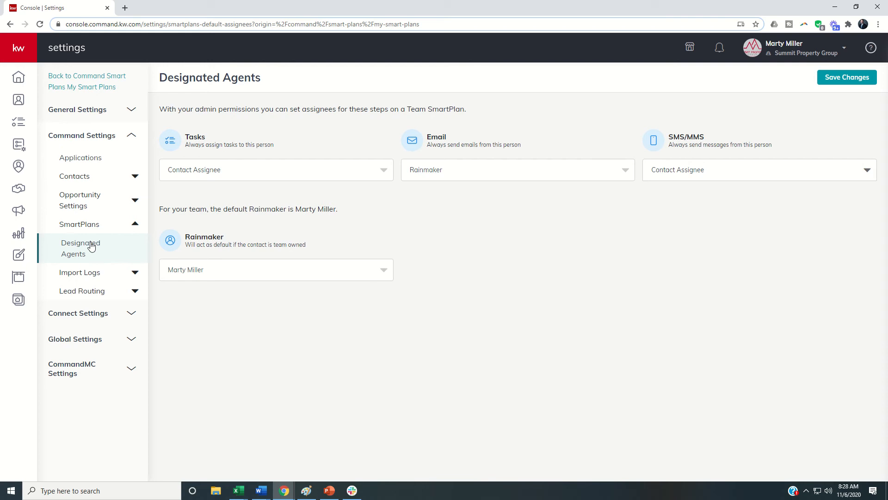
pyautogui.moveTo(278, 234)
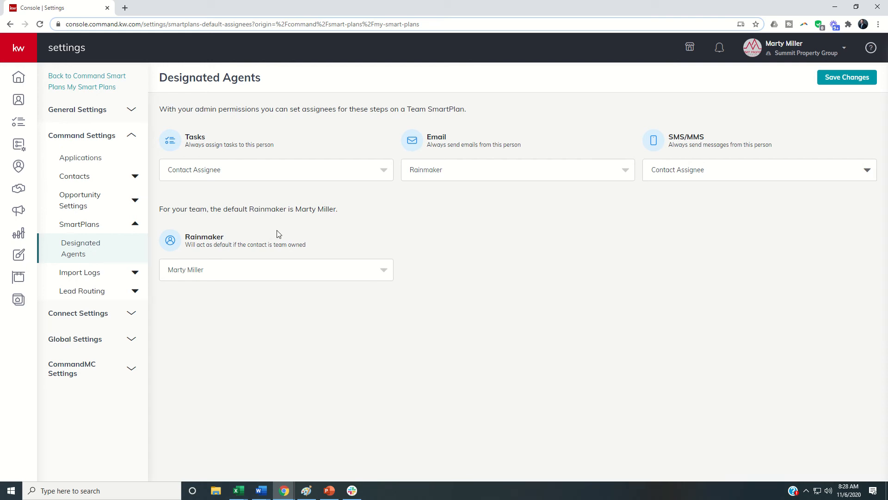
pyautogui.moveTo(261, 274)
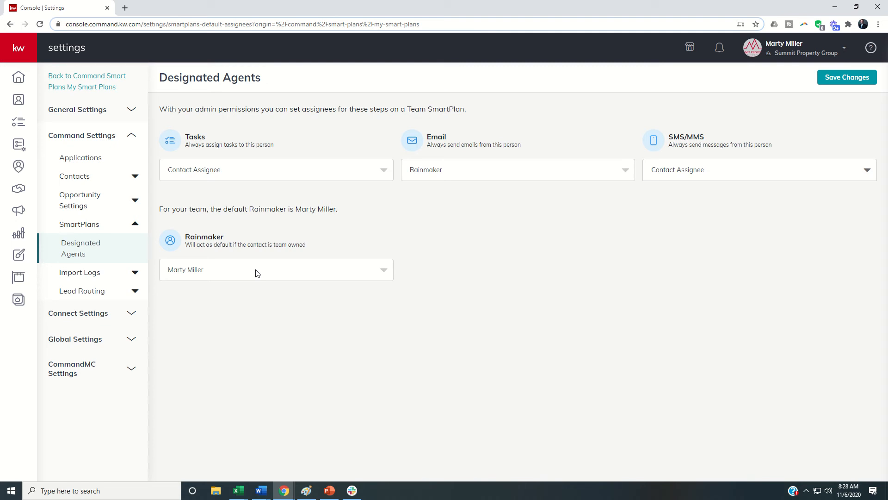
pyautogui.moveTo(254, 225)
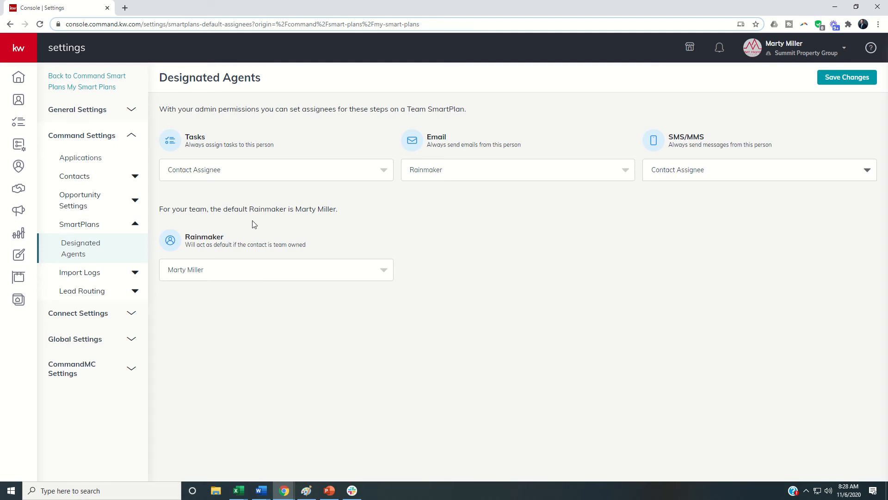
pyautogui.moveTo(264, 262)
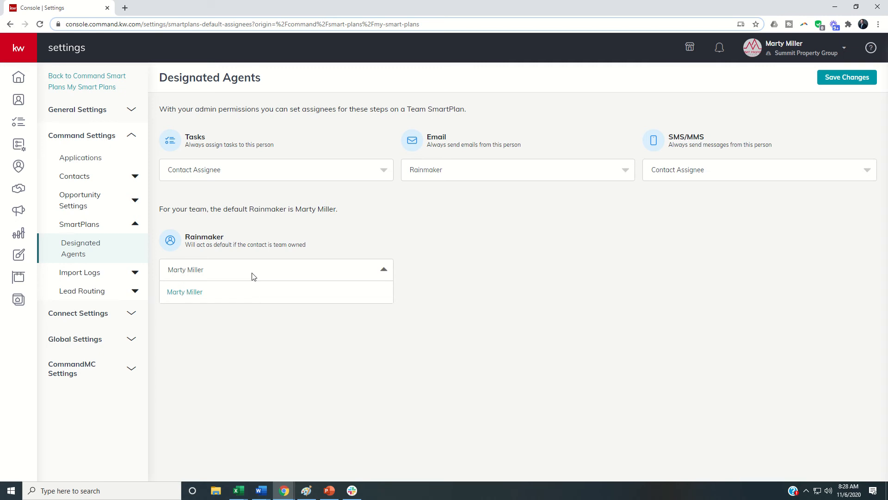
pyautogui.click(184, 291)
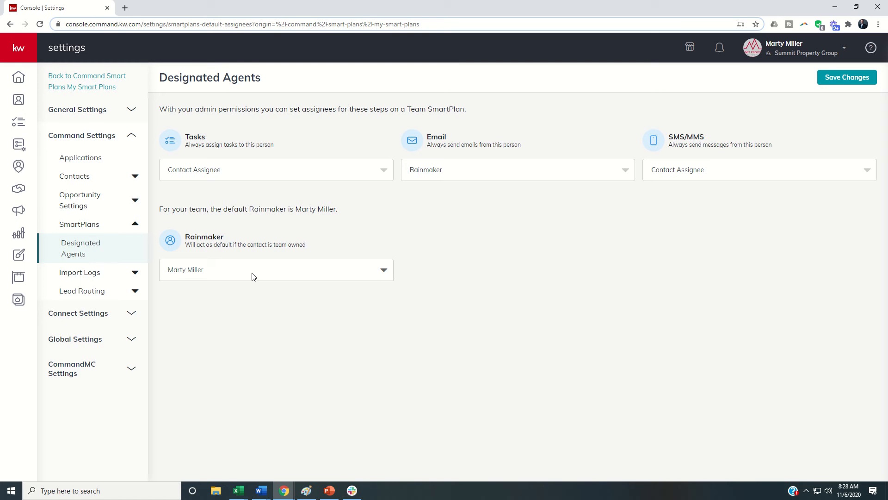
pyautogui.moveTo(19, 144)
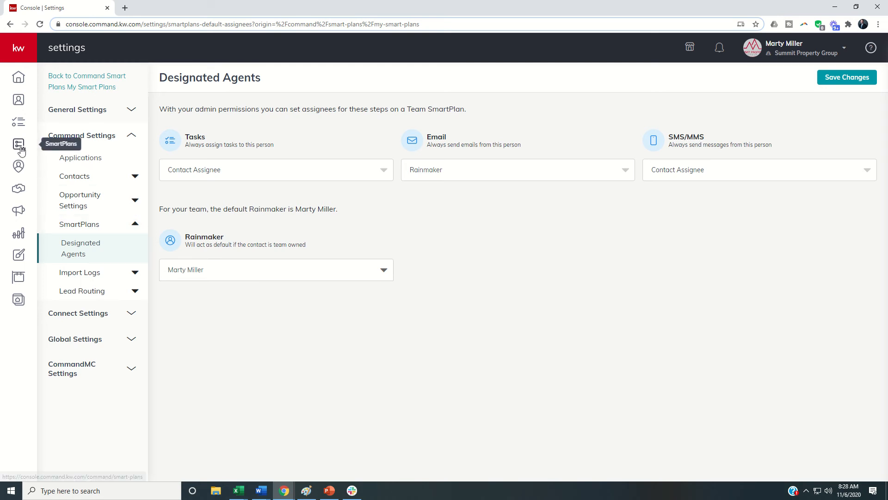
# Step: Open the team SmartPlans list and start a new Team SmartPlan
pyautogui.click(18, 143)
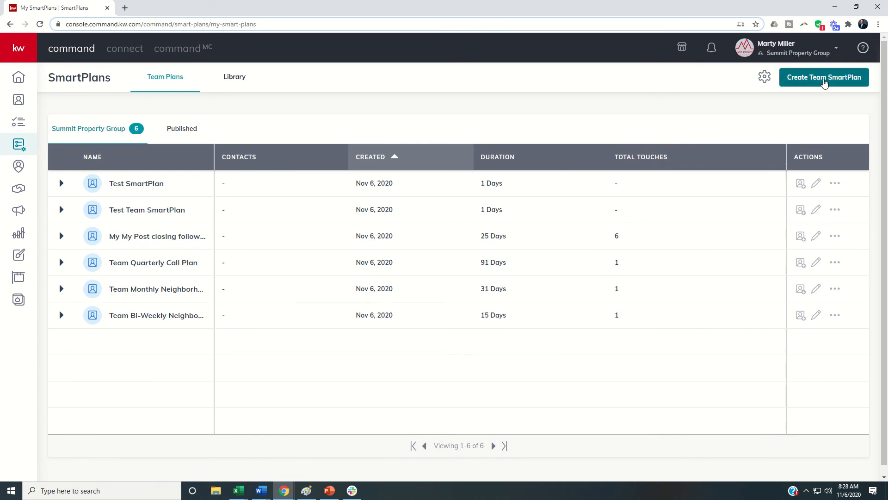
pyautogui.click(823, 77)
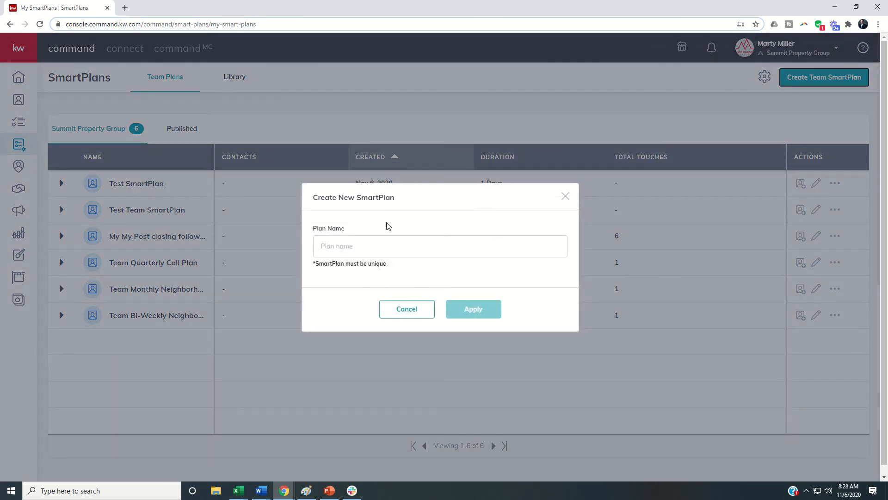
# Step: Enter the name 'Test Team SmartP' and submit it
pyautogui.click(439, 246)
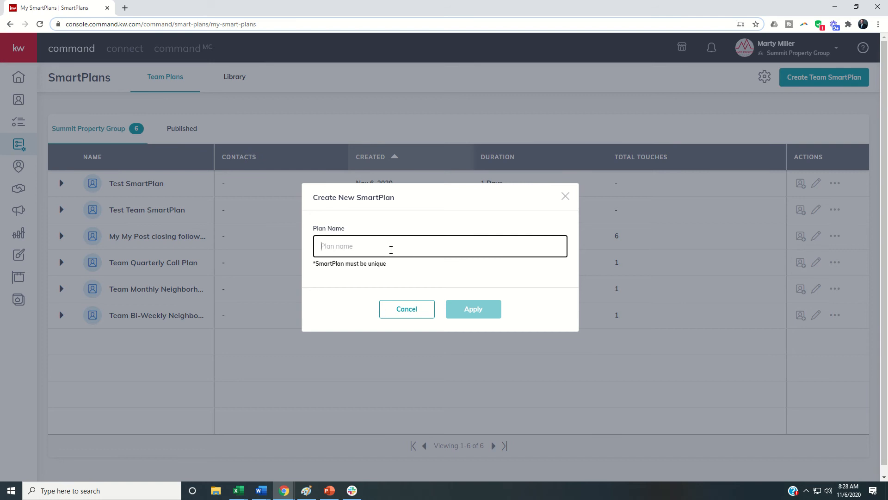
pyautogui.write('Te')
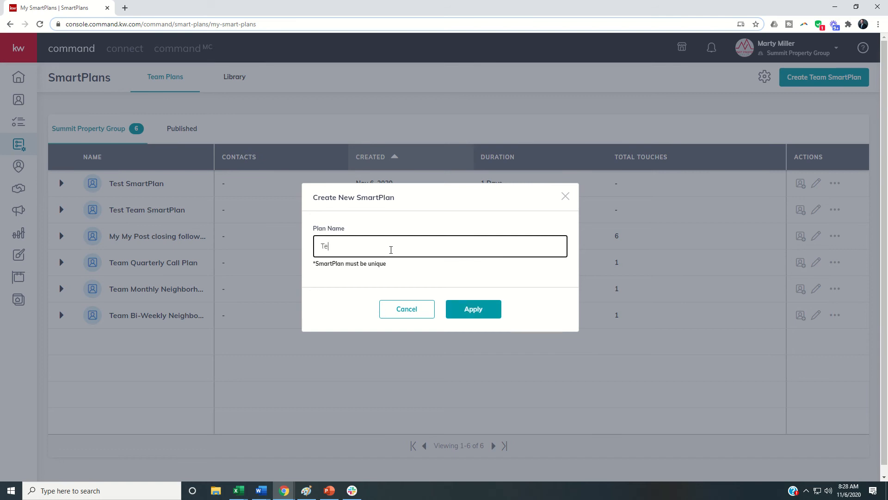
pyautogui.write('st Team SmartP')
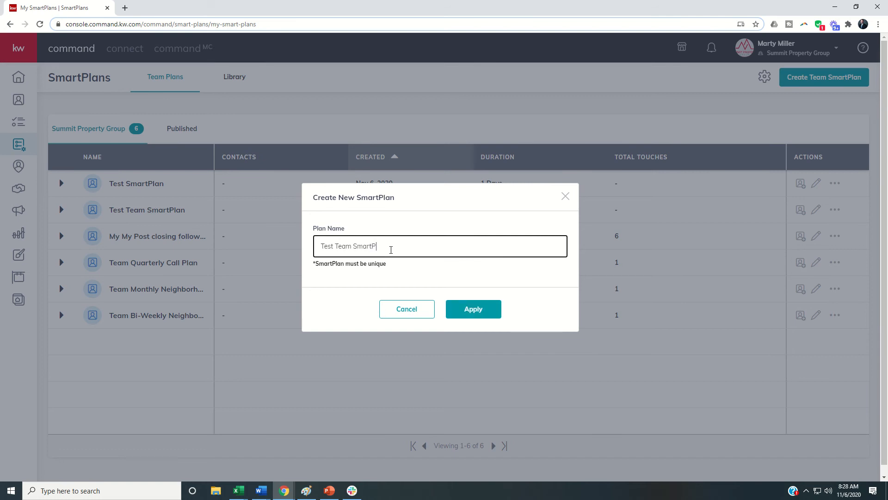
pyautogui.click(472, 309)
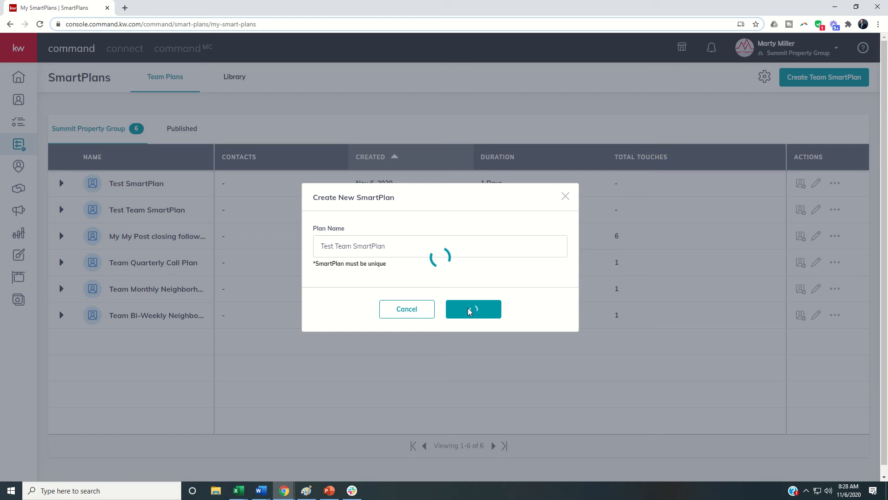
# Step: Append 2 to fix the duplicate-name error and create the plan
pyautogui.click(472, 309)
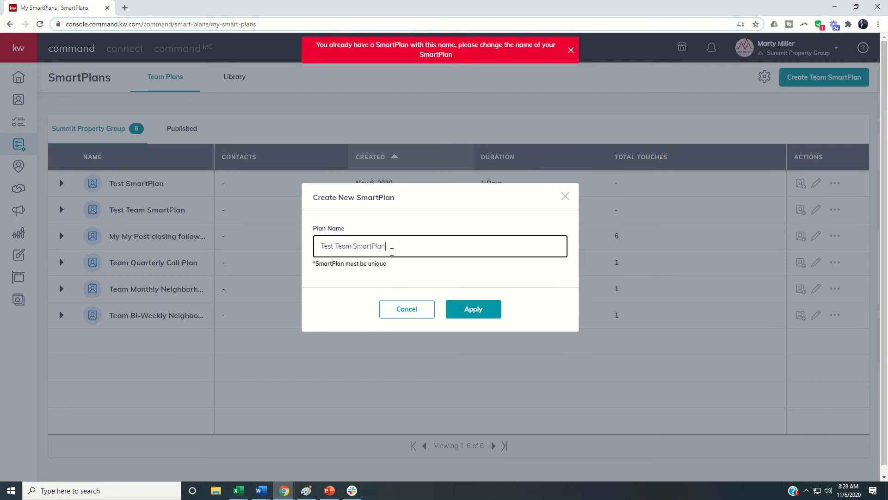
pyautogui.write('2')
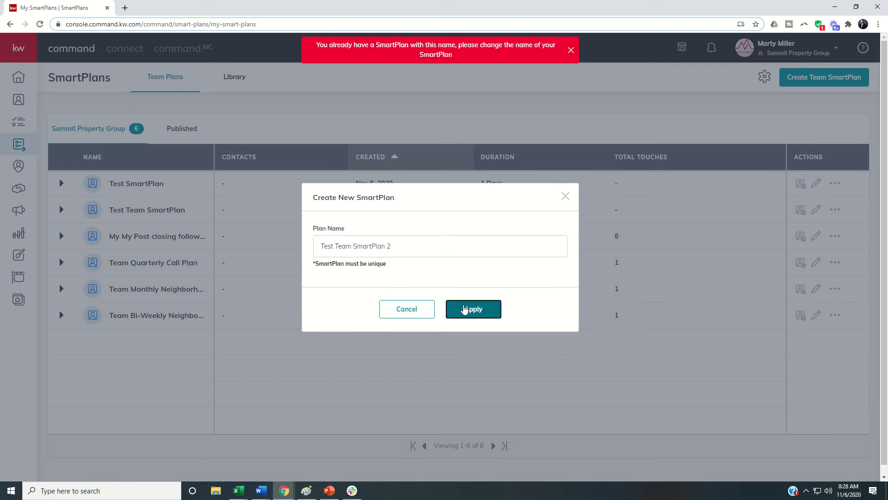
pyautogui.click(473, 309)
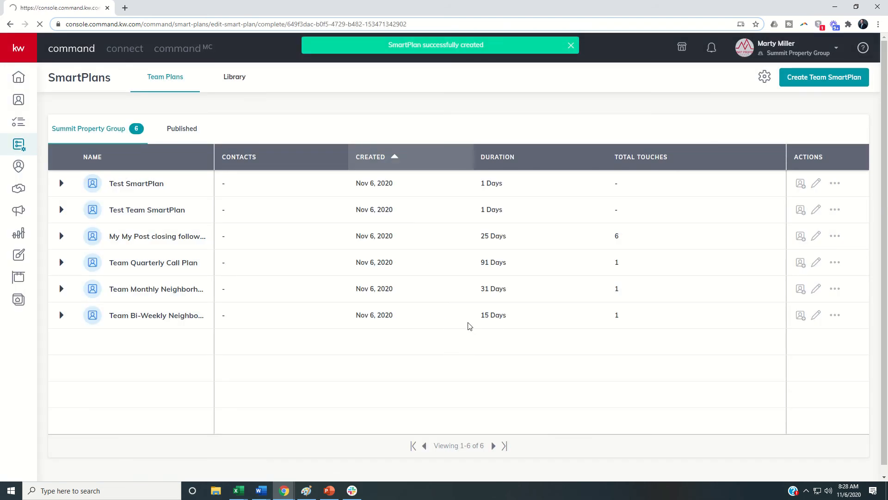
pyautogui.click(816, 209)
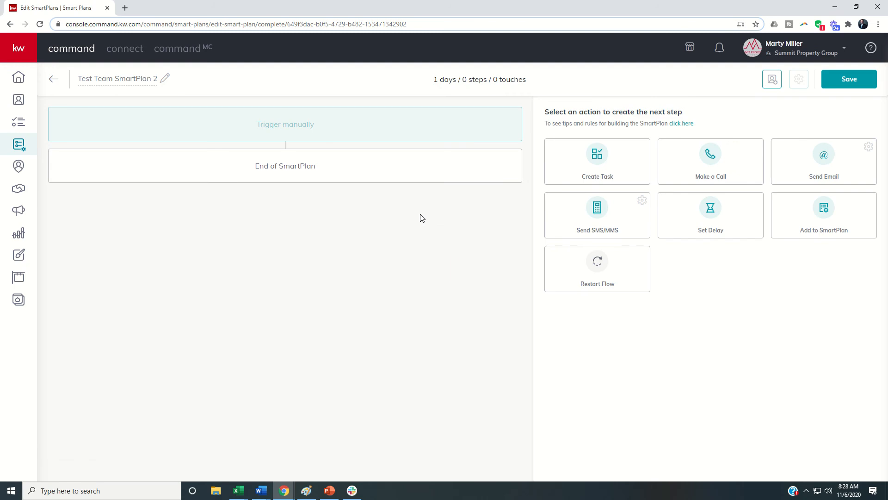
pyautogui.moveTo(808, 162)
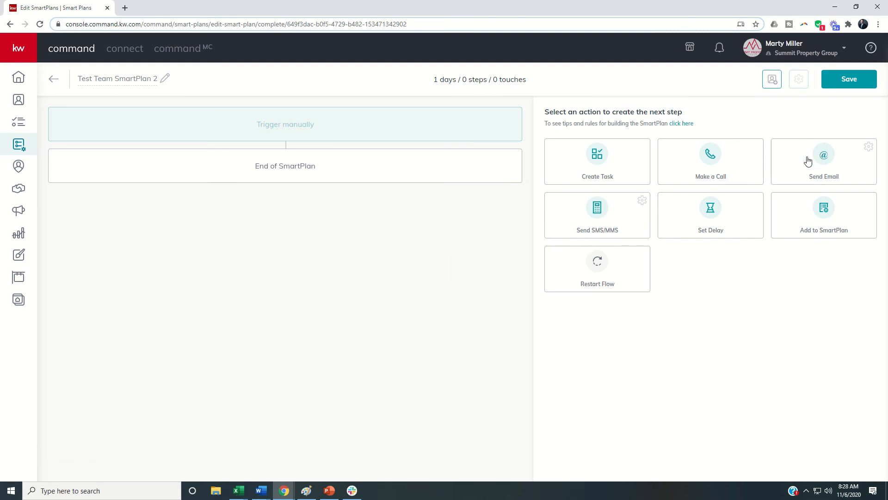
# Step: Add a Send Email step as the plan's first step
pyautogui.click(823, 161)
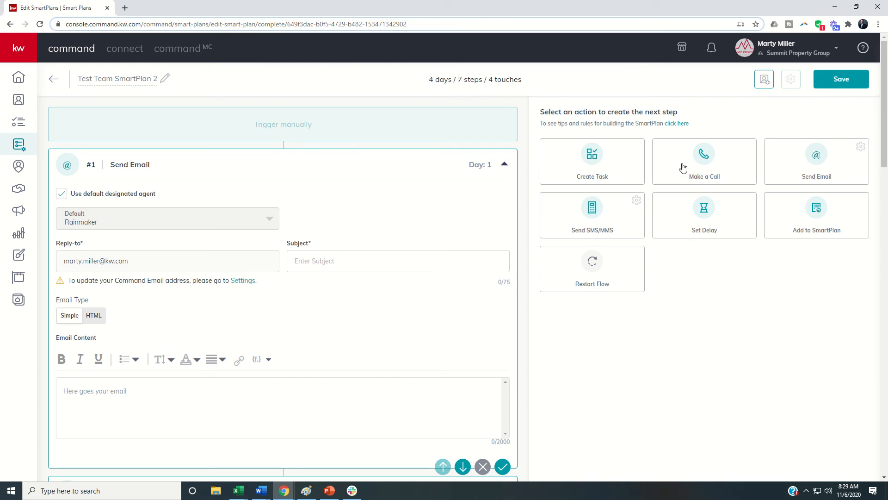
pyautogui.moveTo(651, 174)
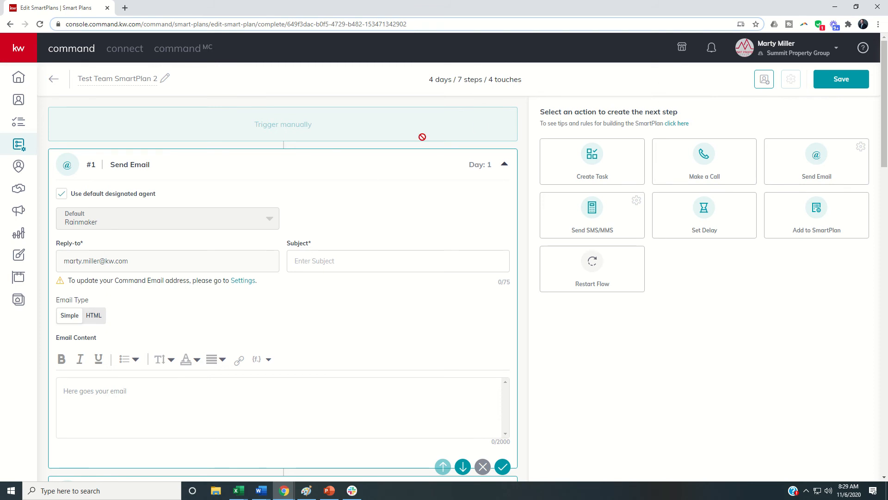
pyautogui.scroll(-3)
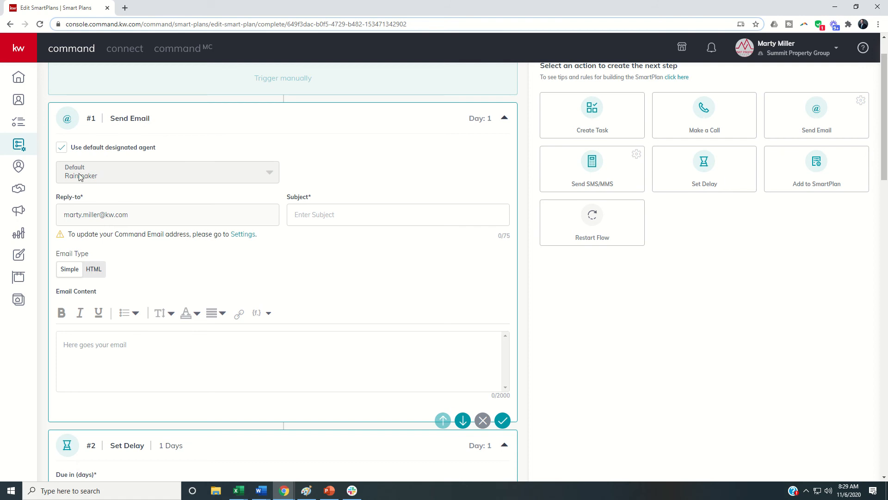
pyautogui.moveTo(104, 175)
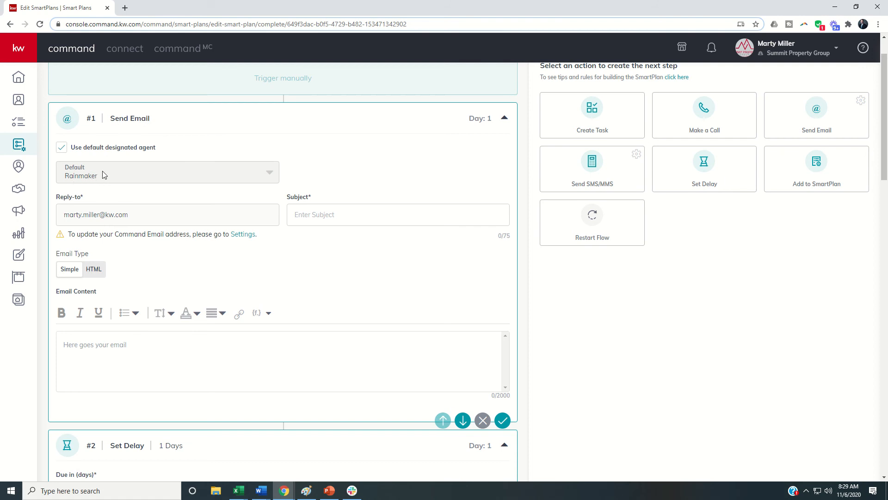
pyautogui.moveTo(132, 156)
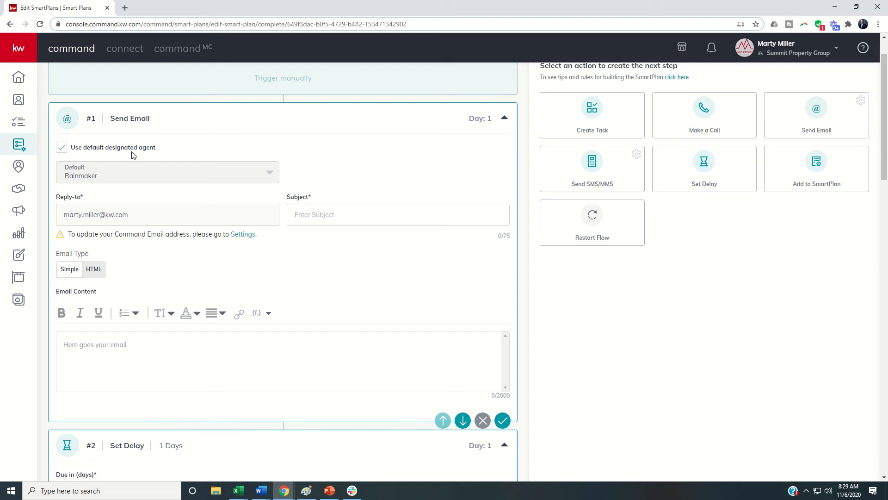
pyautogui.moveTo(146, 157)
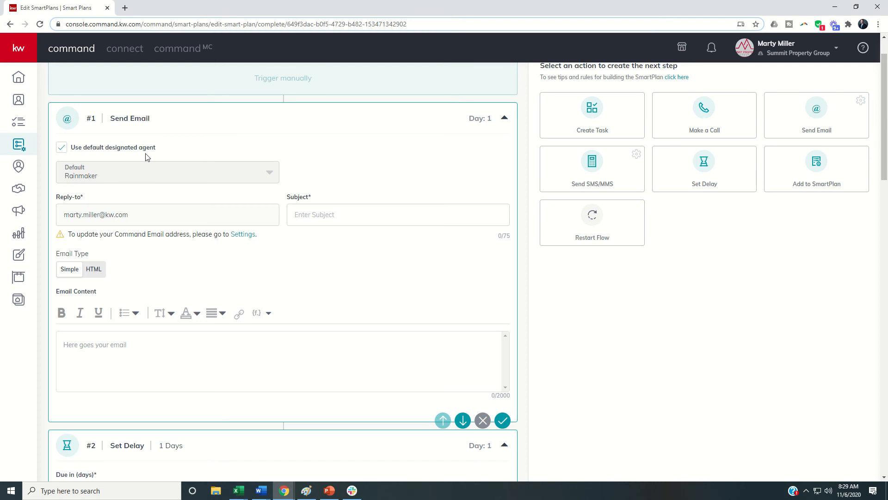
pyautogui.moveTo(79, 147)
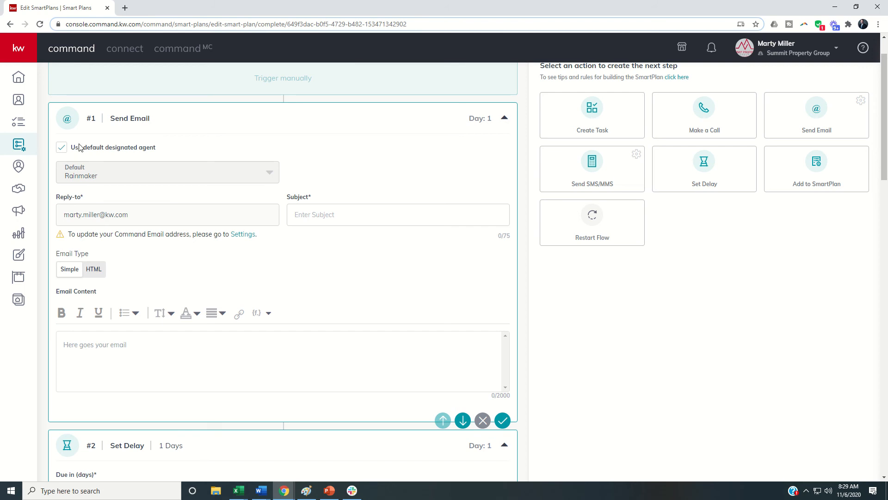
# Step: Uncheck the default designated agent on step #1 and assign it to Contact Assignee
pyautogui.click(61, 147)
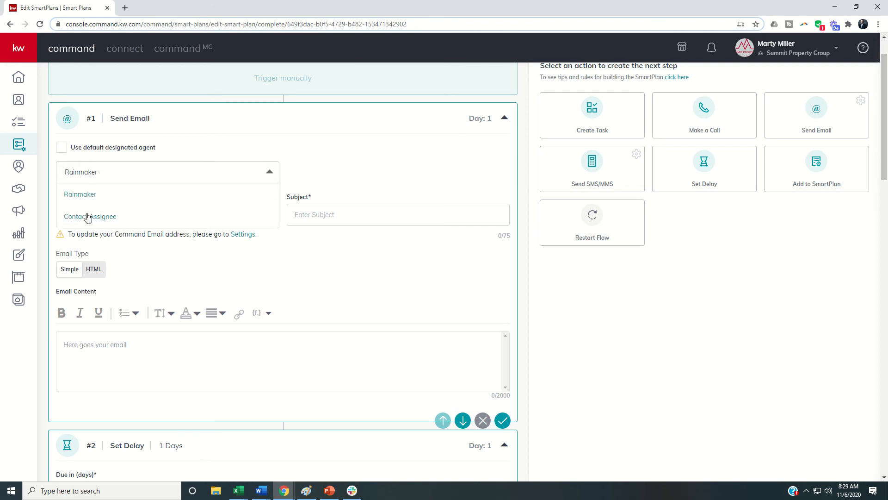
pyautogui.click(90, 216)
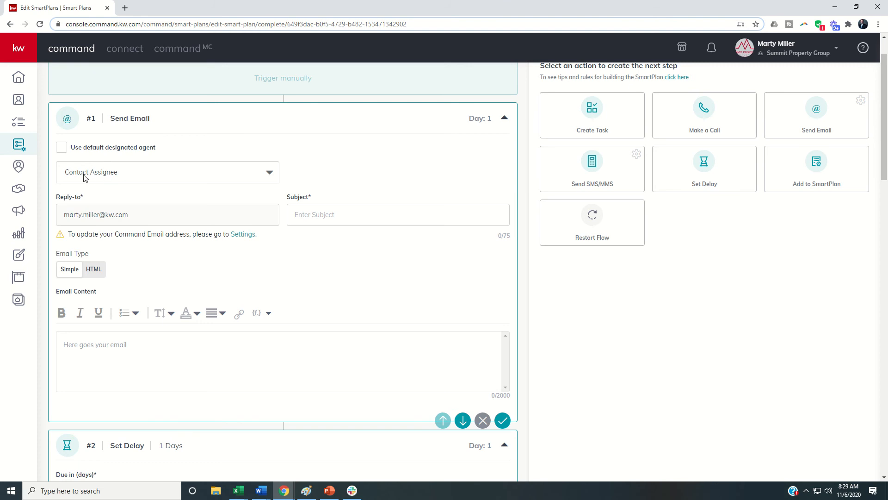
pyautogui.scroll(-3)
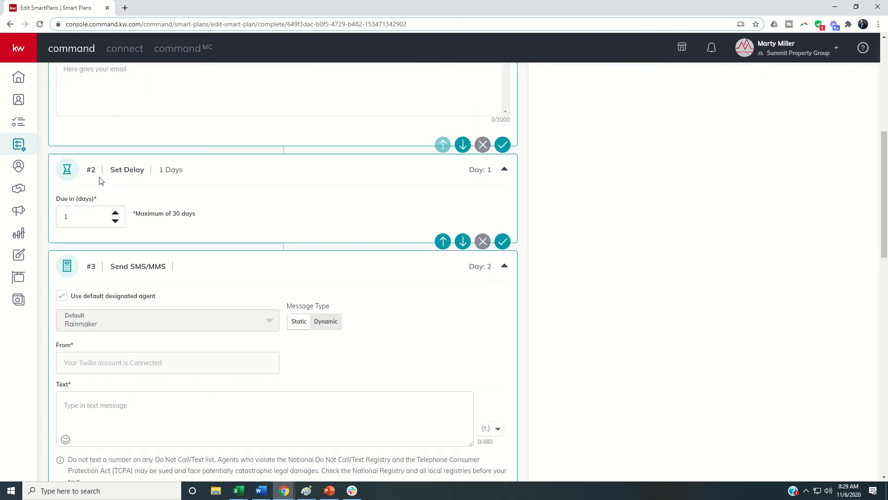
# Step: Uncheck the default agent on step #3 SMS/MMS and choose Contact Assignee
pyautogui.scroll(-3)
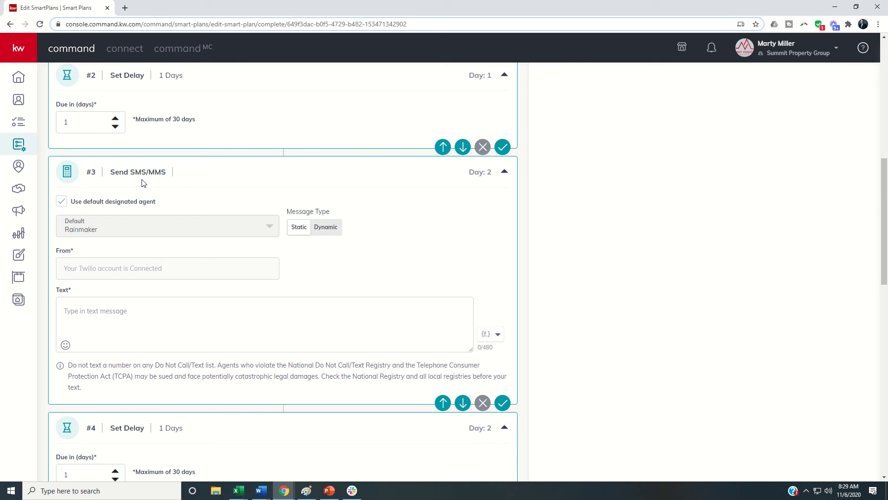
pyautogui.moveTo(59, 214)
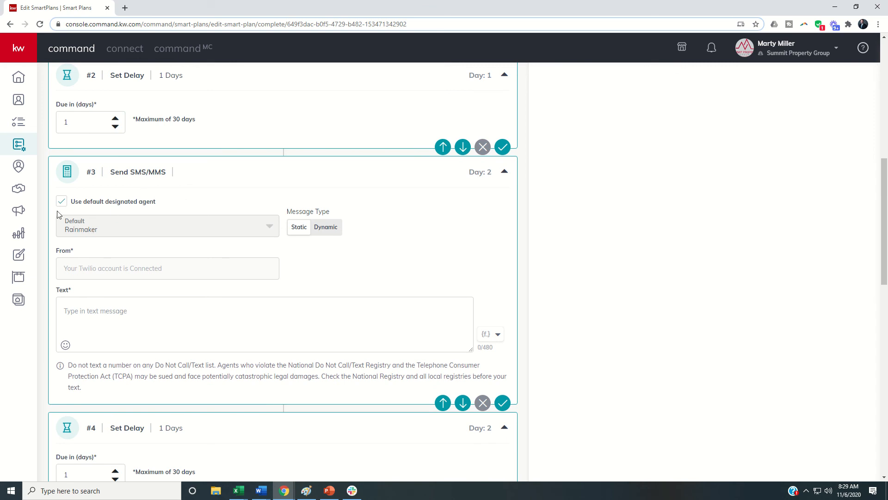
pyautogui.click(62, 201)
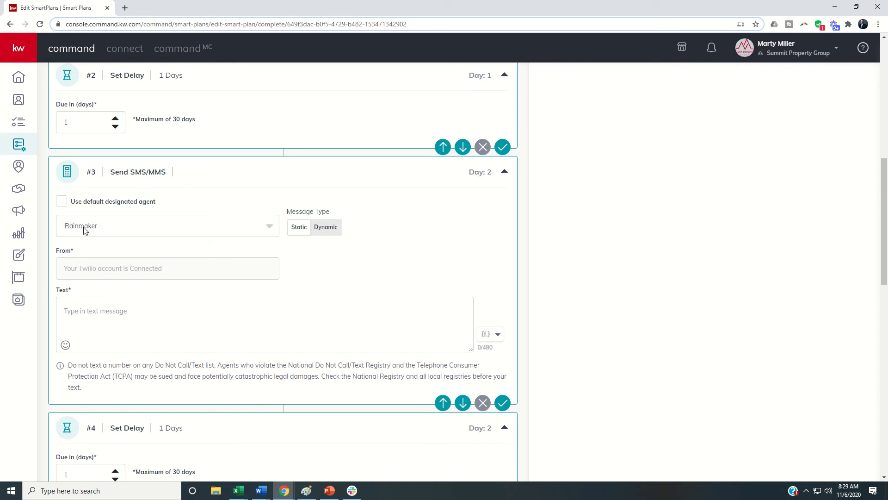
pyautogui.click(167, 225)
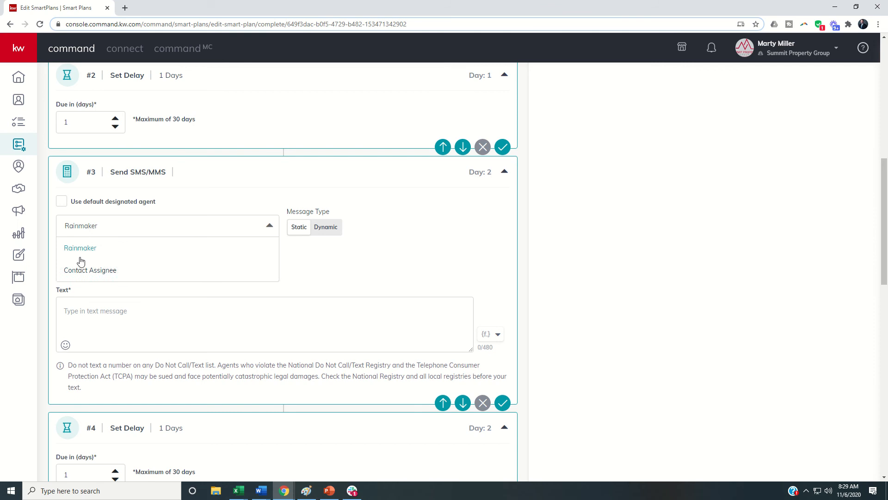
pyautogui.click(91, 270)
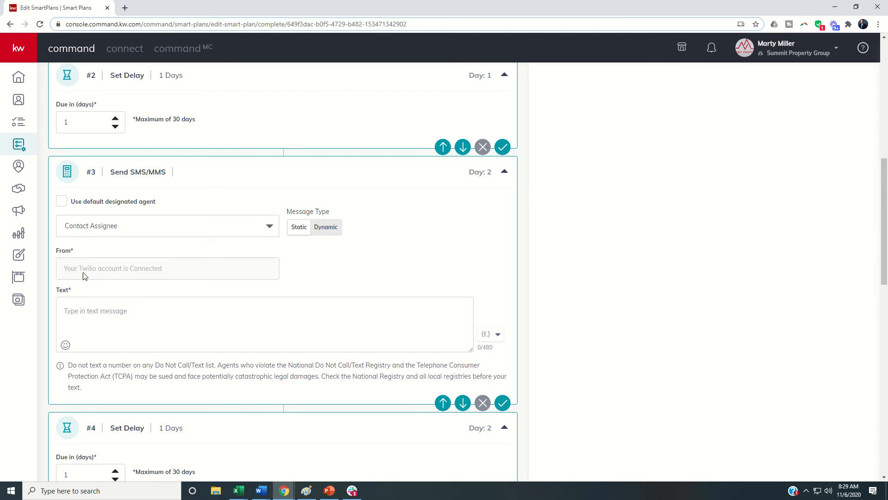
pyautogui.scroll(-3)
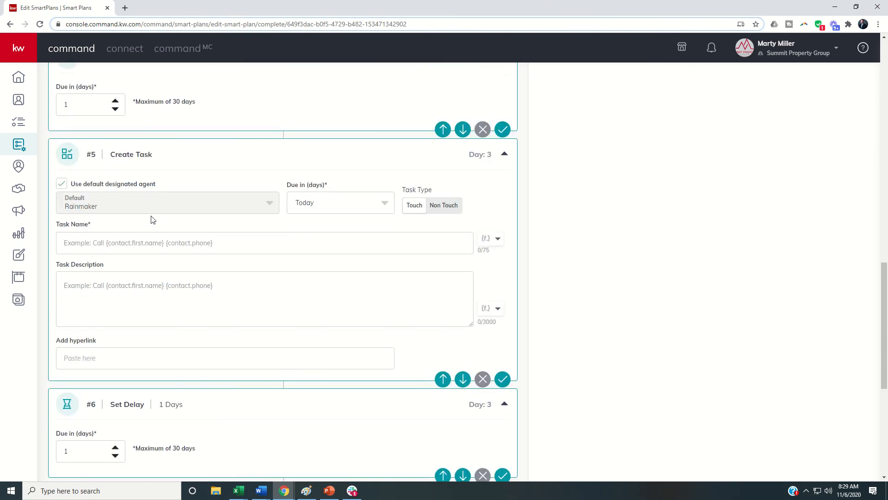
pyautogui.moveTo(135, 181)
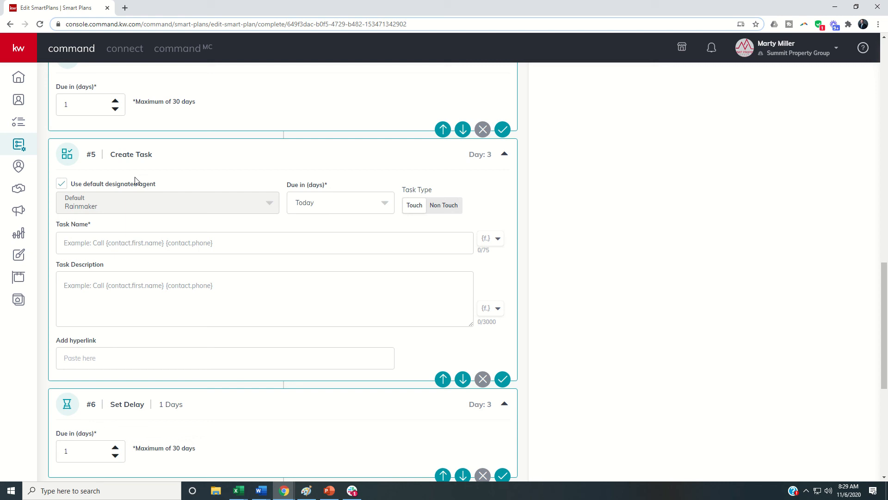
pyautogui.scroll(-3)
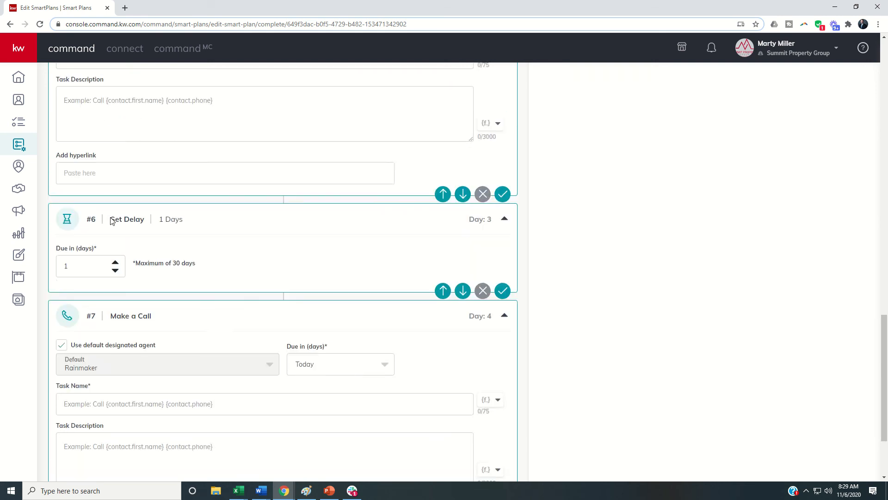
pyautogui.scroll(-3)
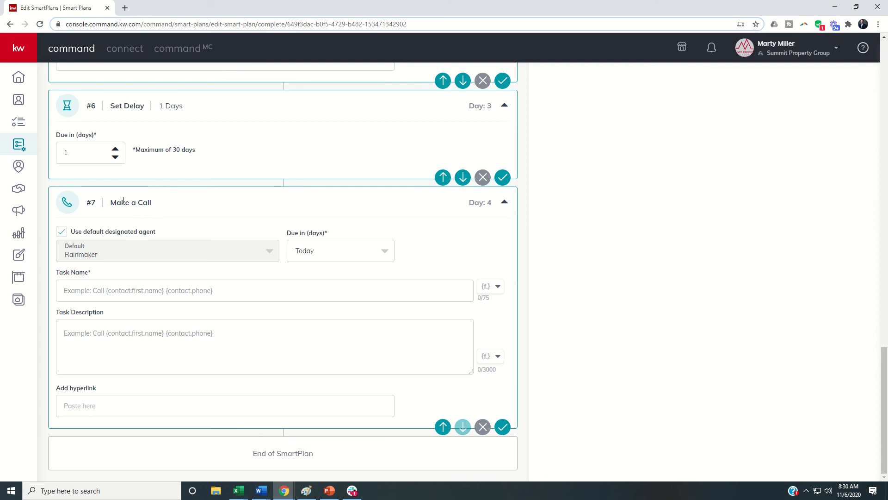
pyautogui.scroll(3)
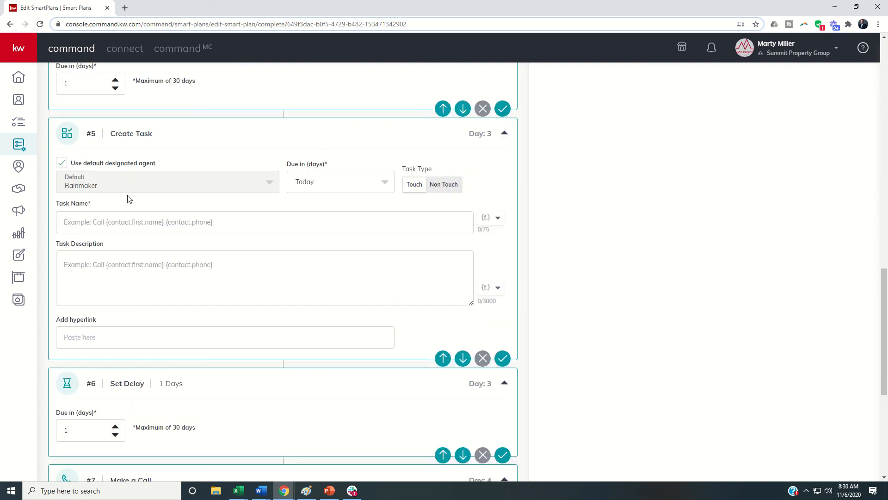
pyautogui.moveTo(113, 186)
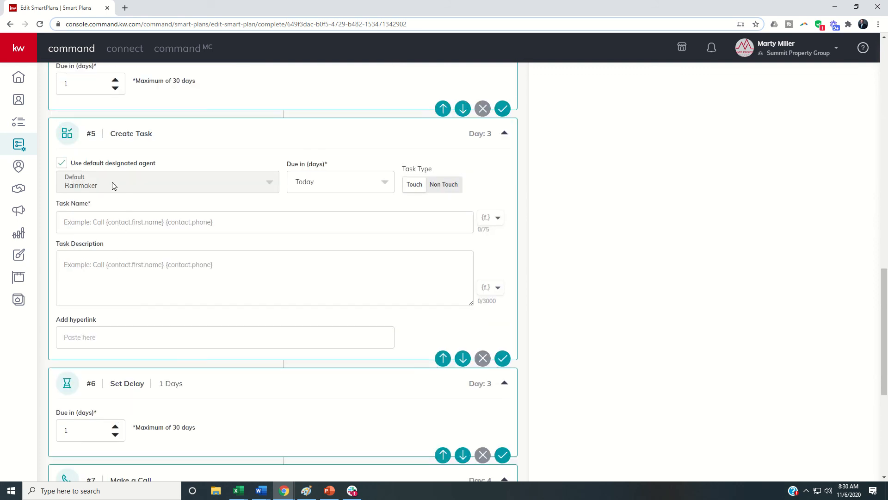
pyautogui.moveTo(89, 193)
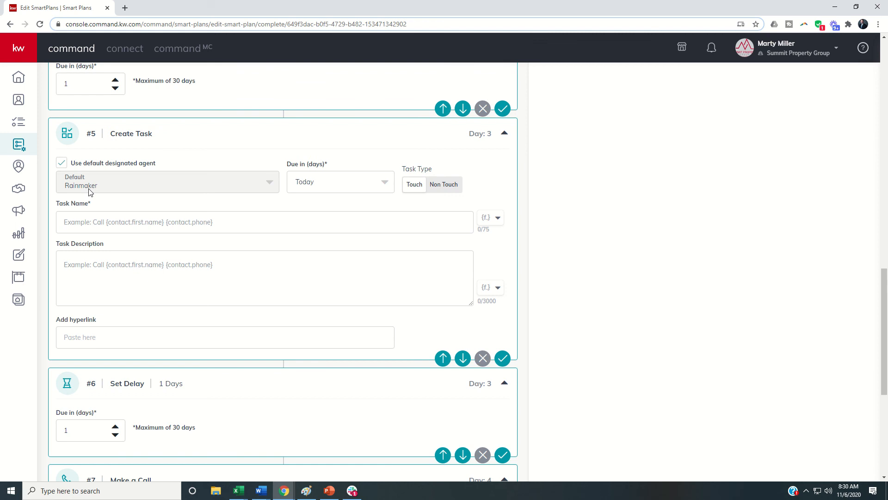
pyautogui.scroll(-3)
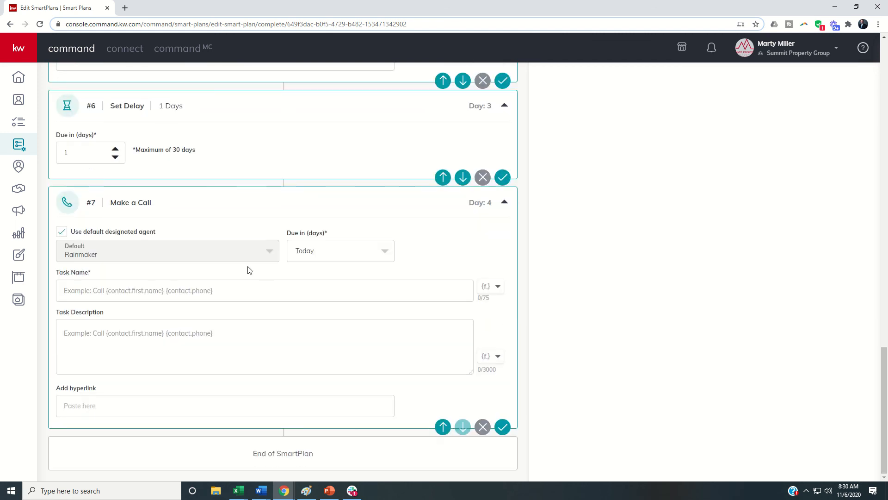
# Step: Assign step #8 Create Task to Contact Assignee, then scroll back to the top
pyautogui.scroll(3)
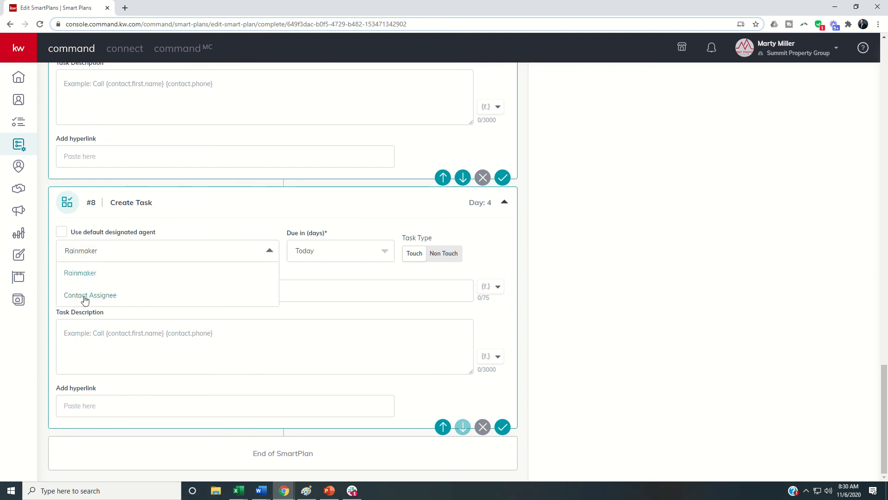
pyautogui.click(89, 294)
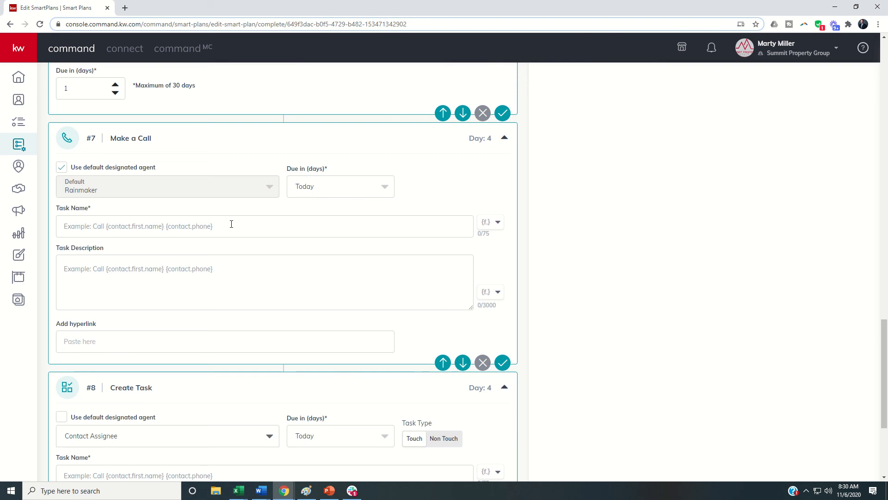
pyautogui.scroll(3)
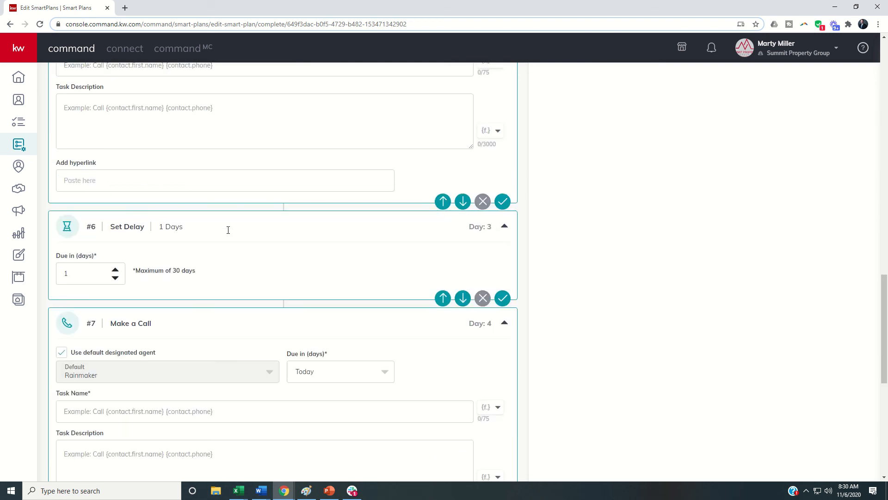
pyautogui.scroll(3)
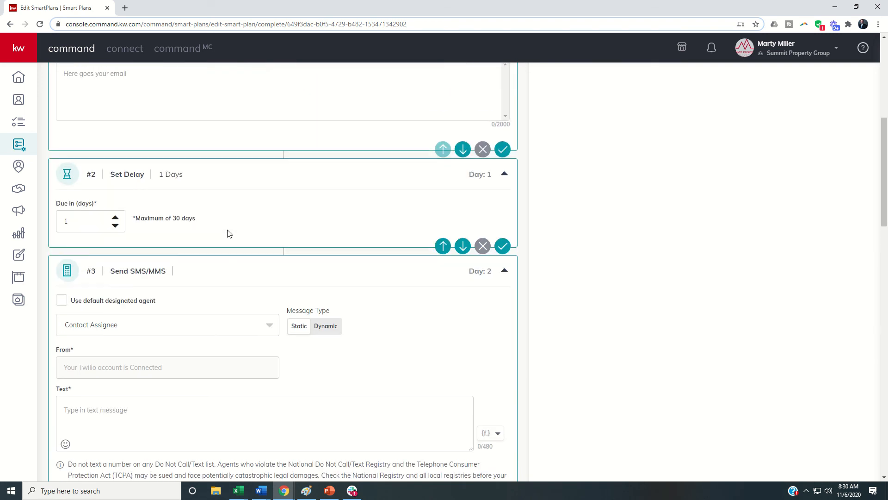
pyautogui.scroll(3)
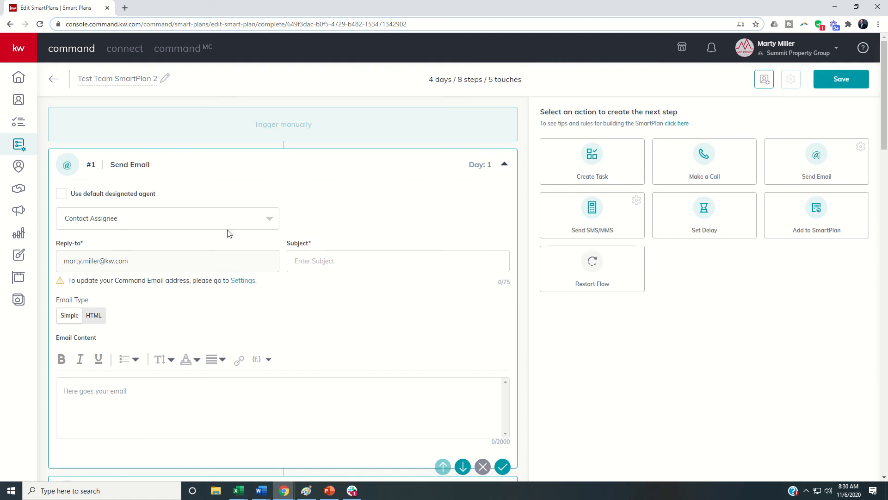
pyautogui.moveTo(267, 254)
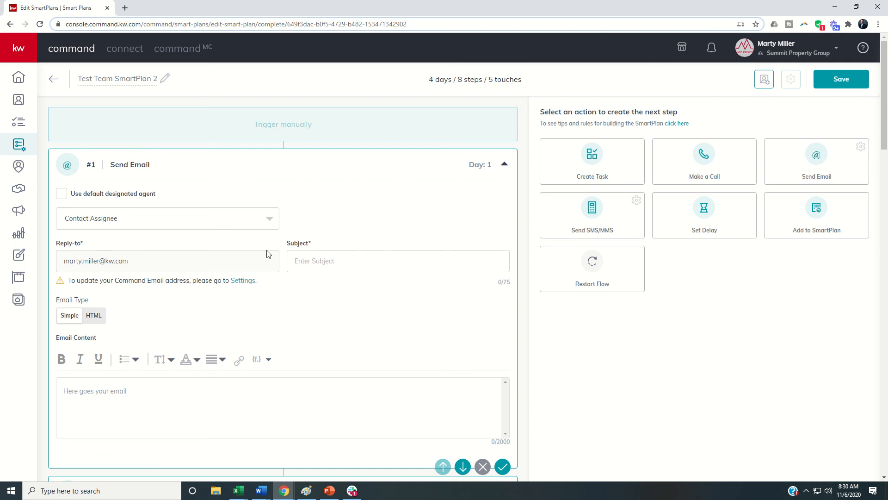
pyautogui.moveTo(322, 283)
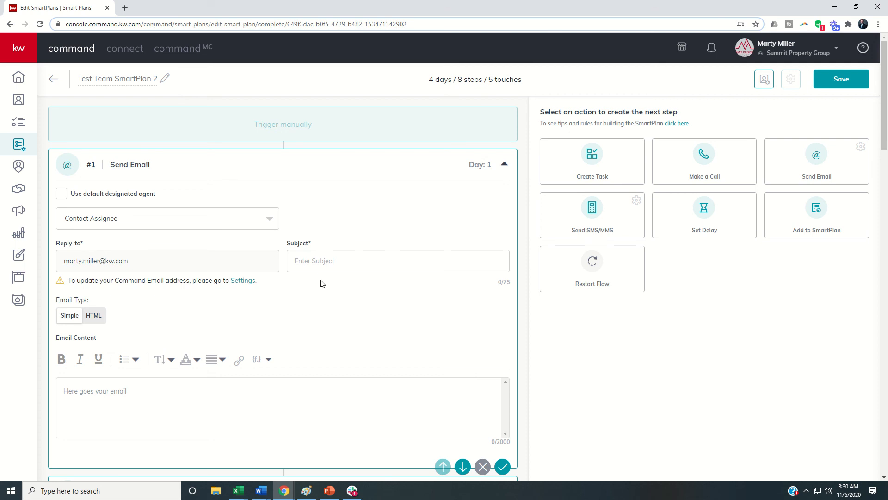
pyautogui.moveTo(187, 189)
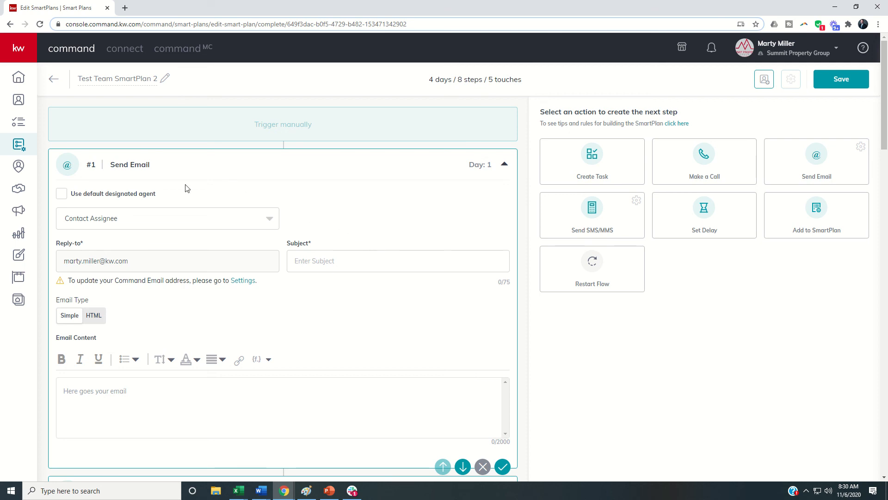
pyautogui.moveTo(145, 182)
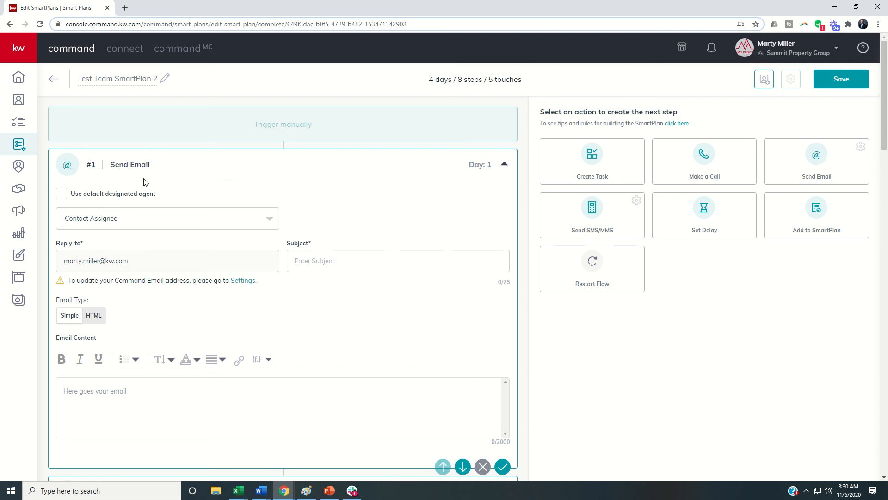
pyautogui.moveTo(181, 198)
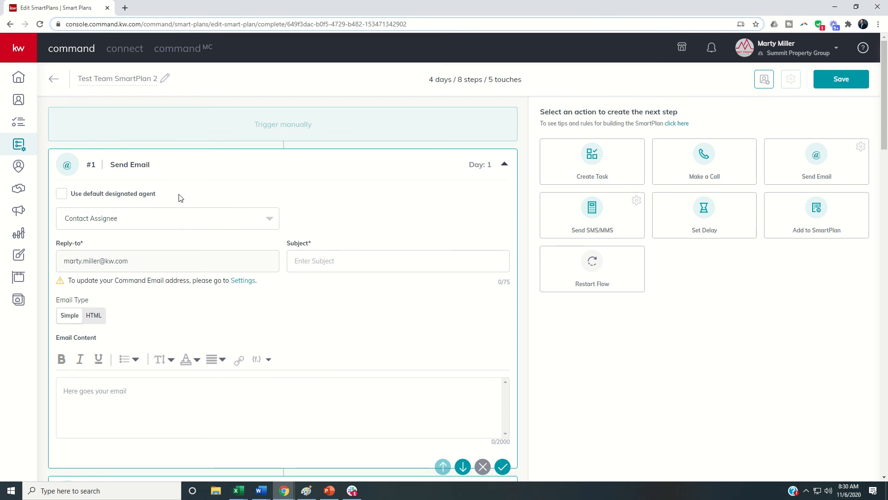
pyautogui.moveTo(212, 198)
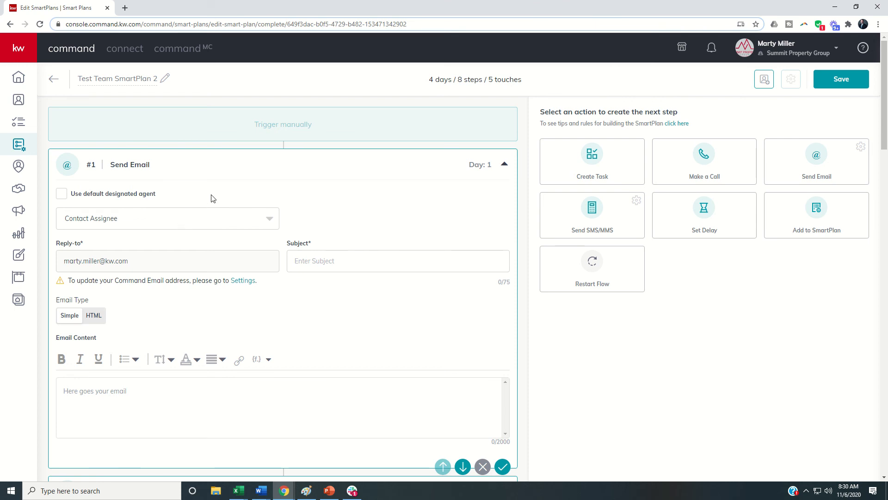
pyautogui.moveTo(335, 195)
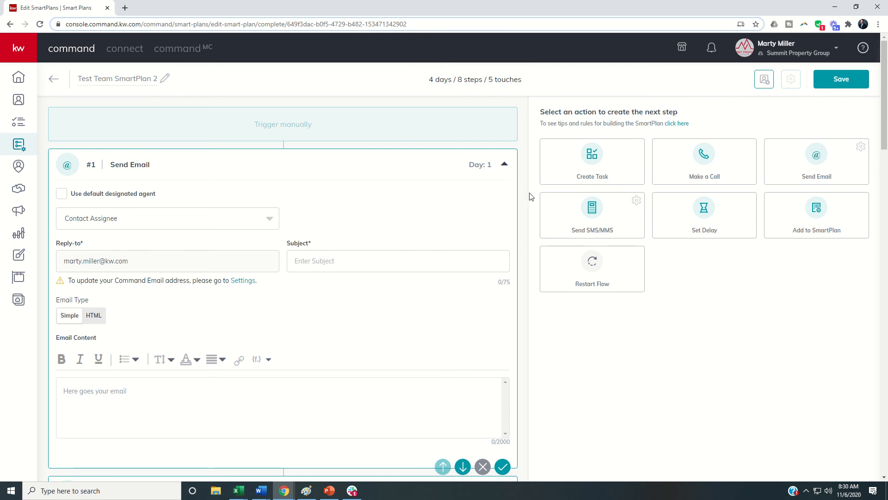
pyautogui.moveTo(857, 103)
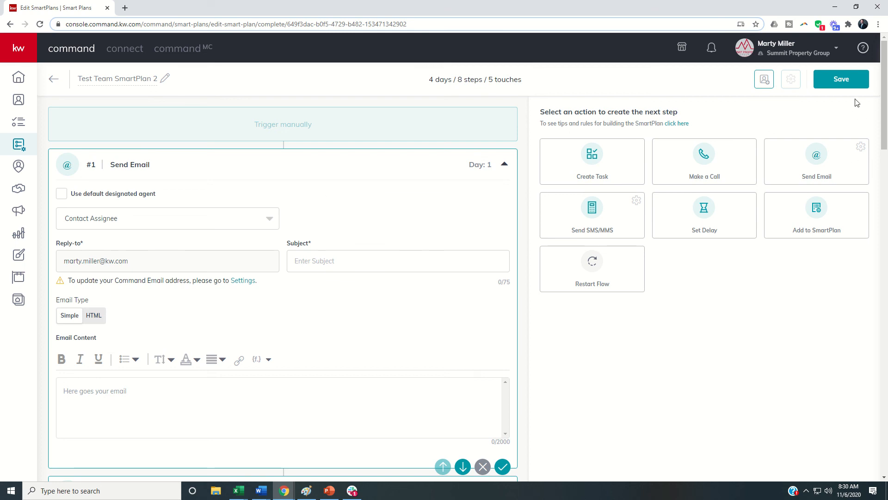
# Step: Discard the unsaved Test Team SmartPlan 2 edits and return to the Team Plans list
pyautogui.click(841, 78)
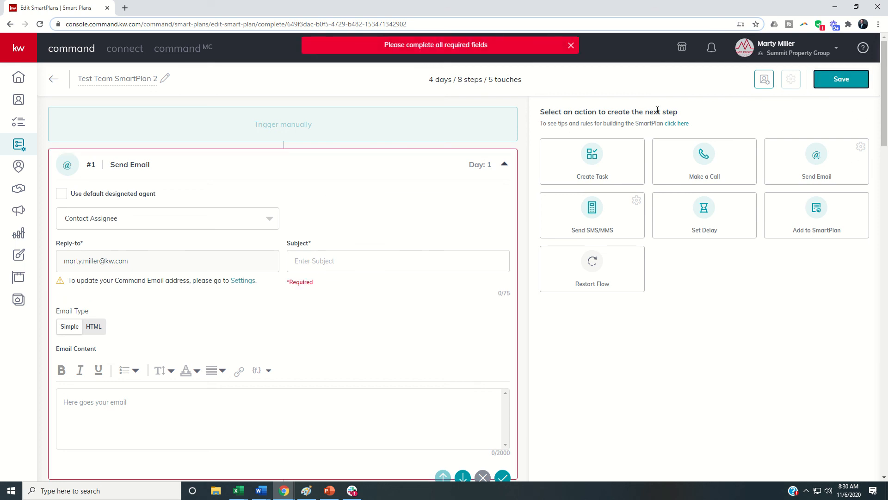
pyautogui.click(53, 78)
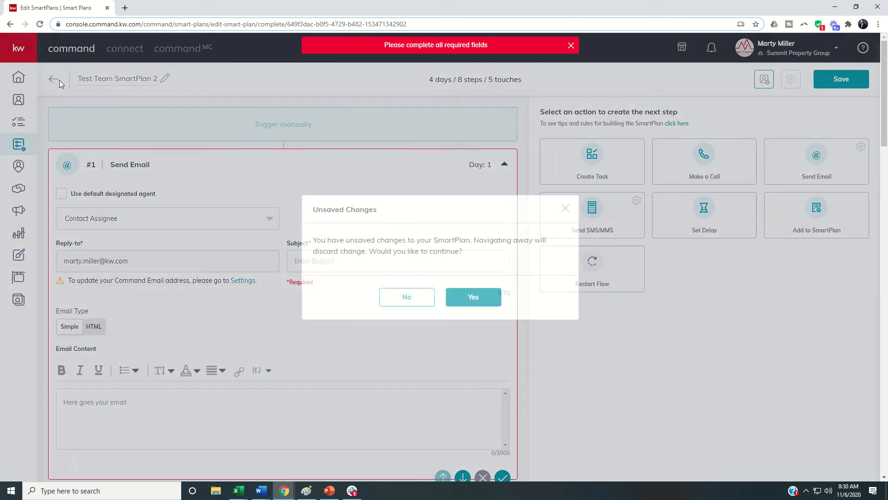
pyautogui.click(472, 297)
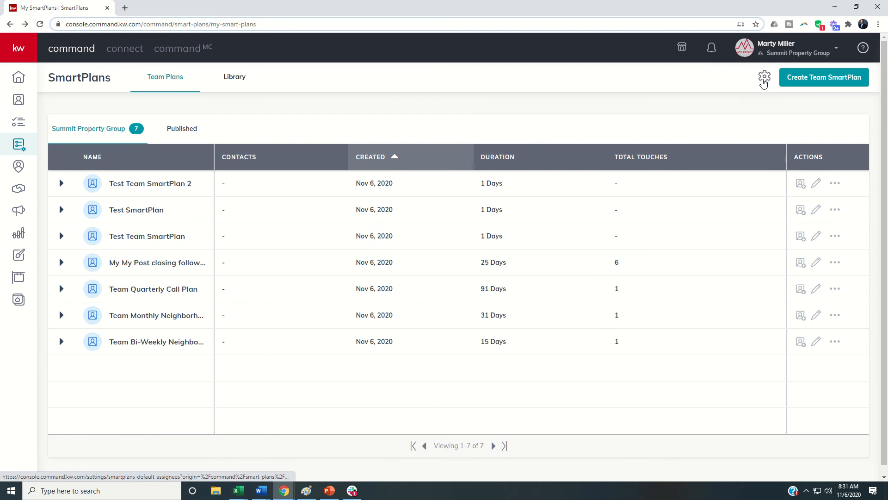
pyautogui.moveTo(823, 78)
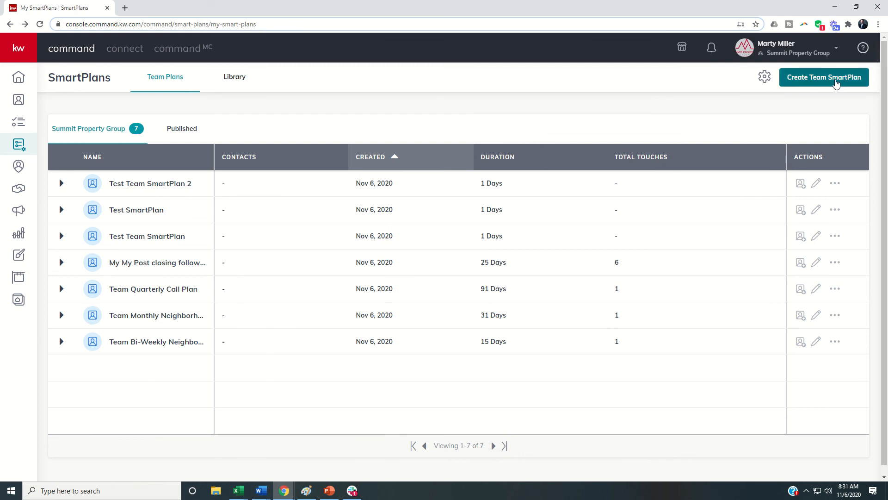
pyautogui.moveTo(192, 214)
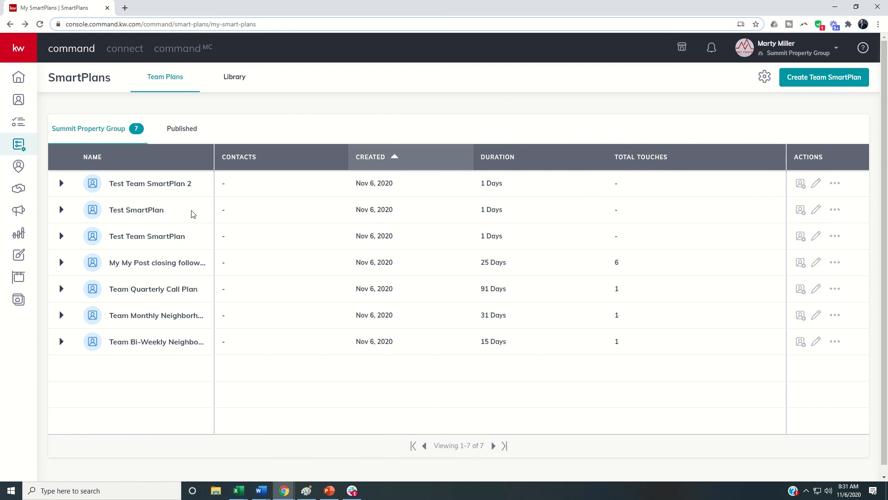
pyautogui.moveTo(247, 272)
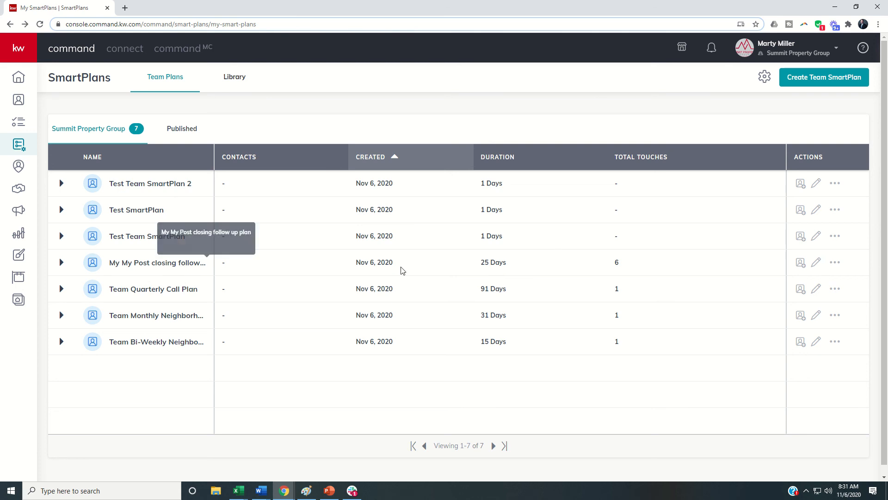
pyautogui.moveTo(816, 263)
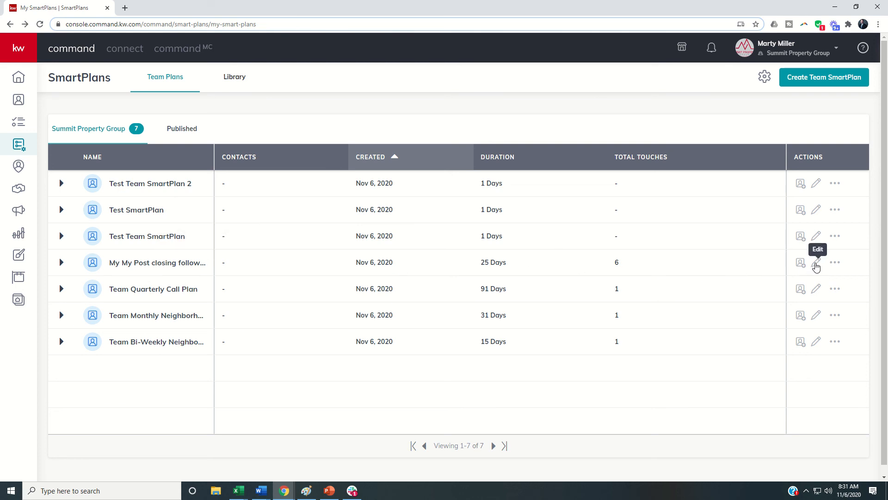
# Step: Open the My My Post closing follow up plan in the editor and scroll through its 13 steps
pyautogui.click(816, 262)
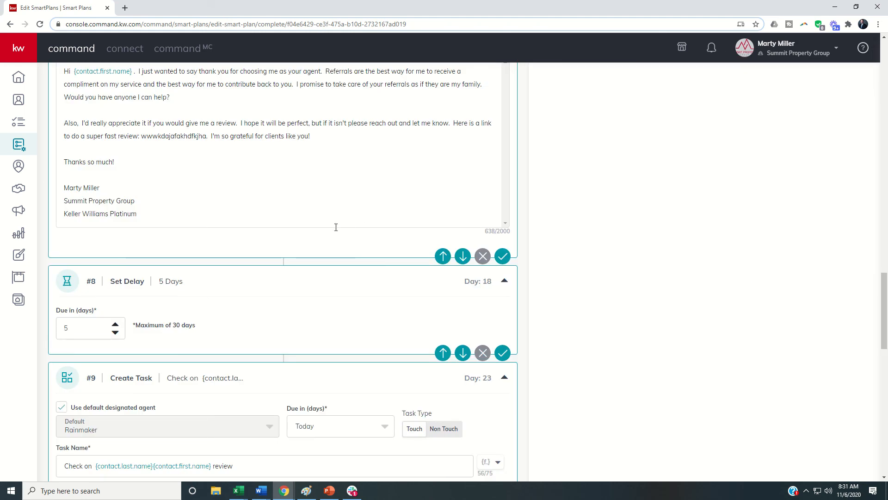
pyautogui.scroll(3)
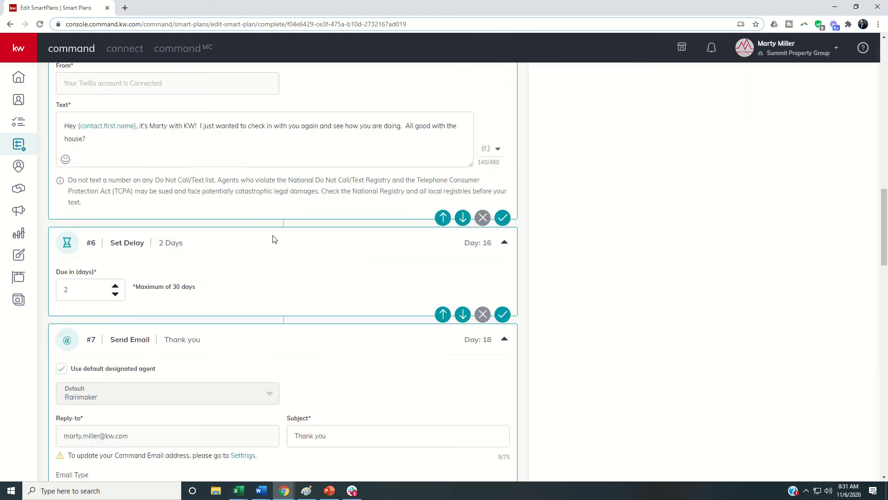
pyautogui.scroll(3)
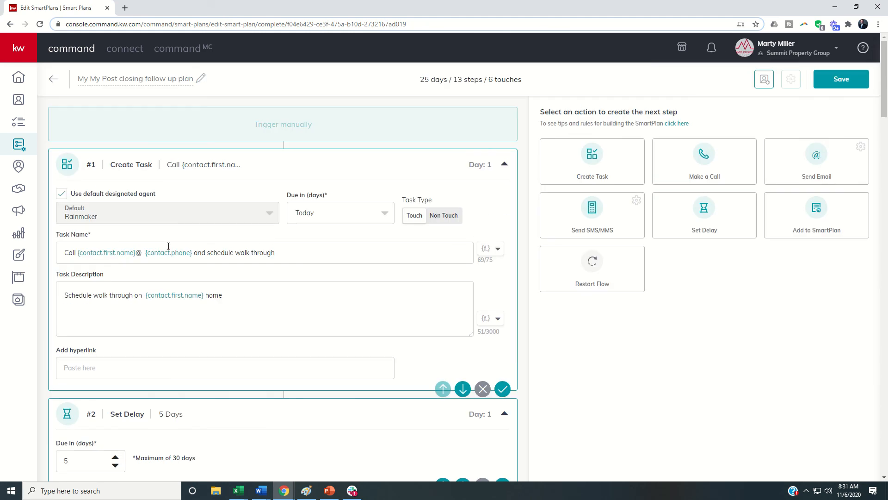
pyautogui.scroll(-3)
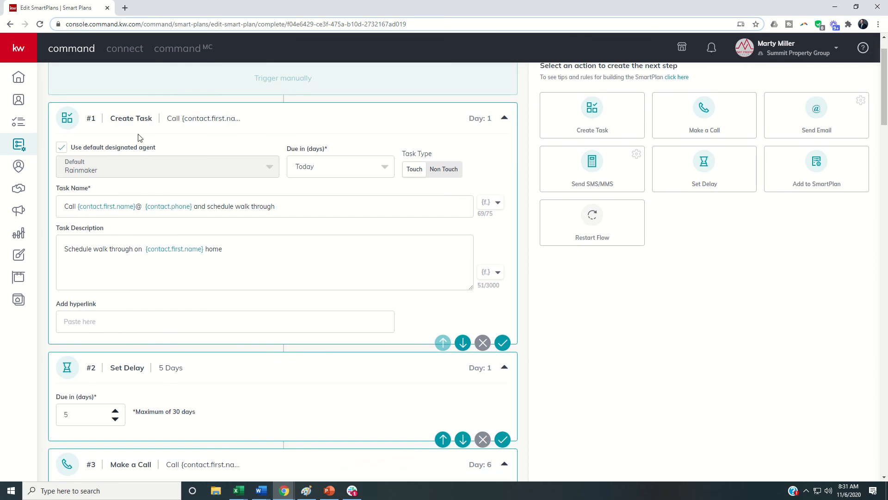
pyautogui.moveTo(98, 179)
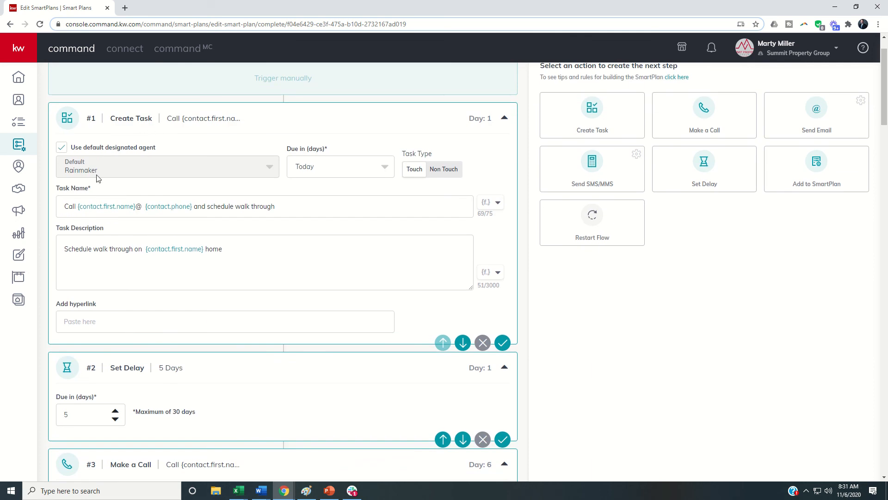
# Step: Uncheck 'Use default designated agent' on step #1 and assign it to Contact Assignee
pyautogui.click(167, 167)
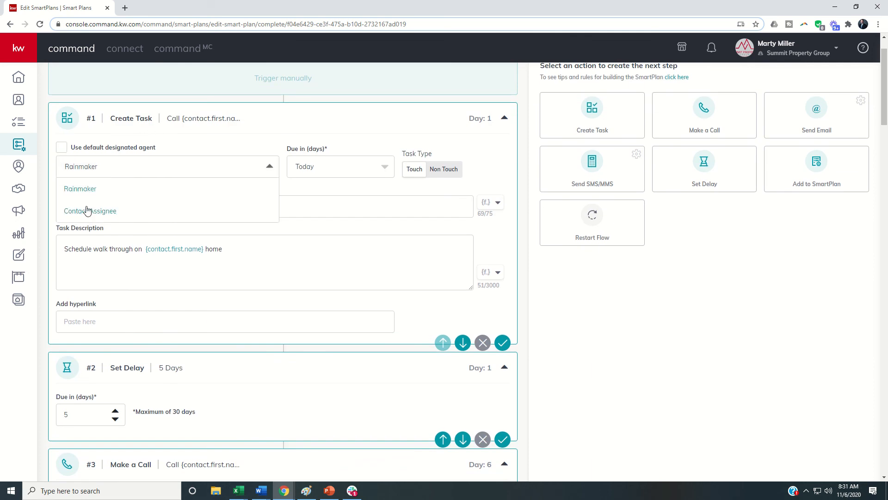
pyautogui.click(90, 210)
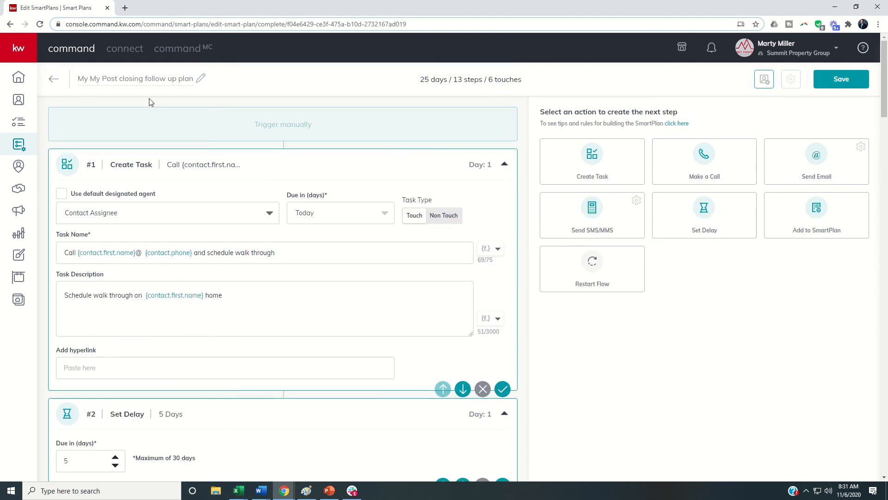
pyautogui.moveTo(159, 93)
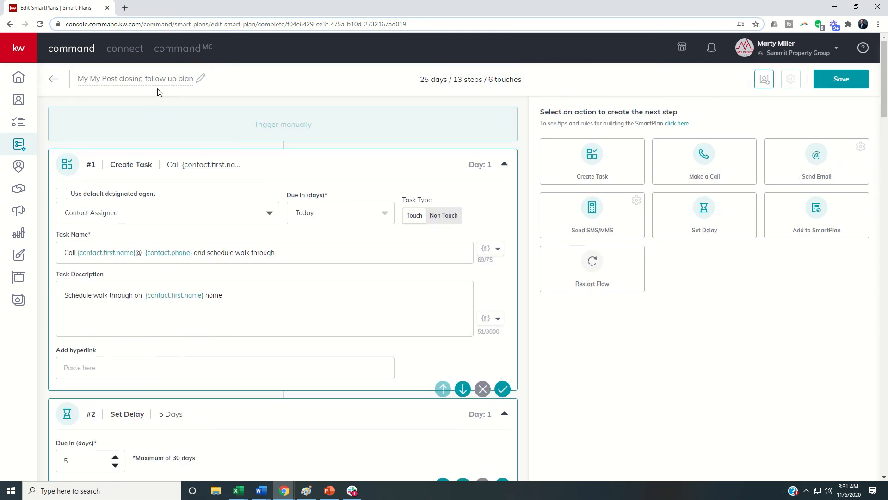
pyautogui.moveTo(165, 101)
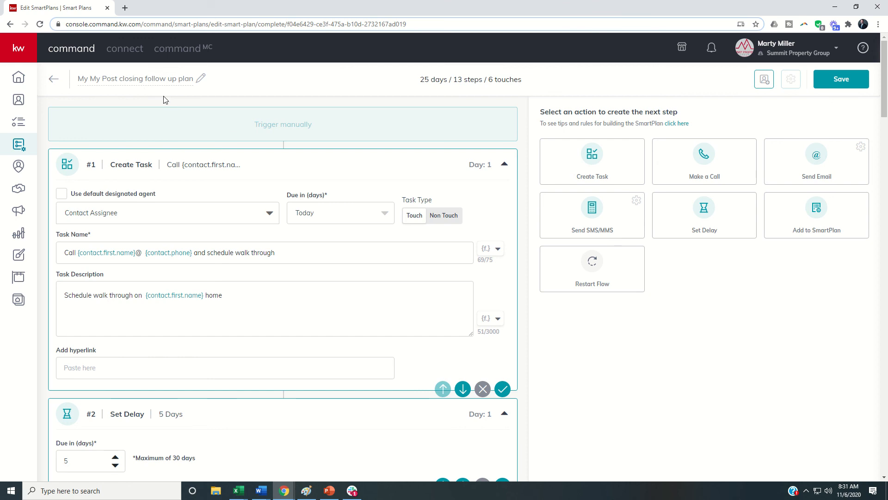
pyautogui.moveTo(112, 207)
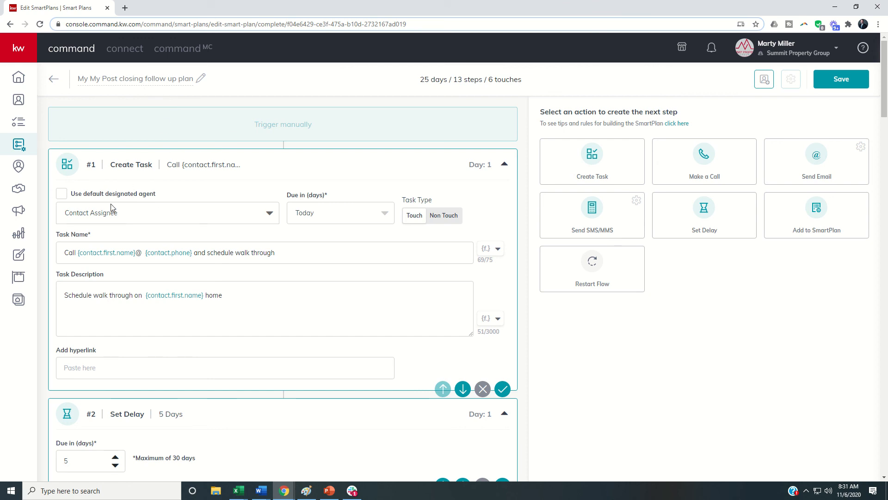
pyautogui.scroll(-3)
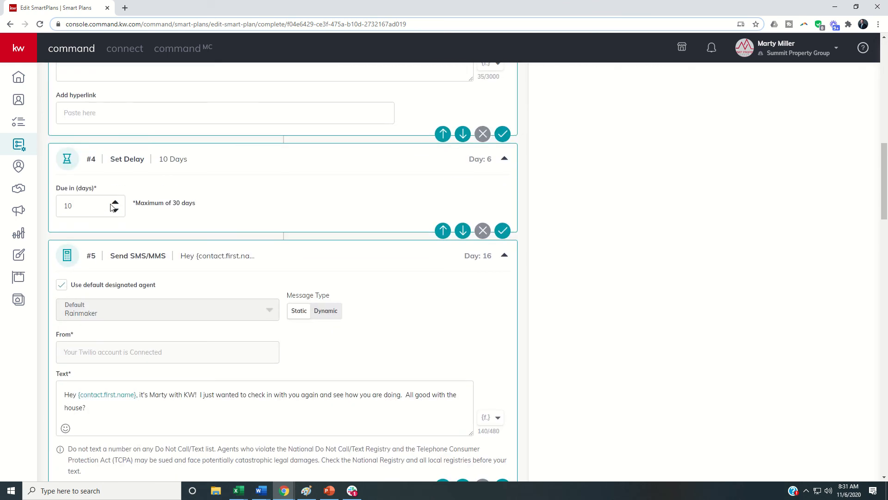
pyautogui.scroll(3)
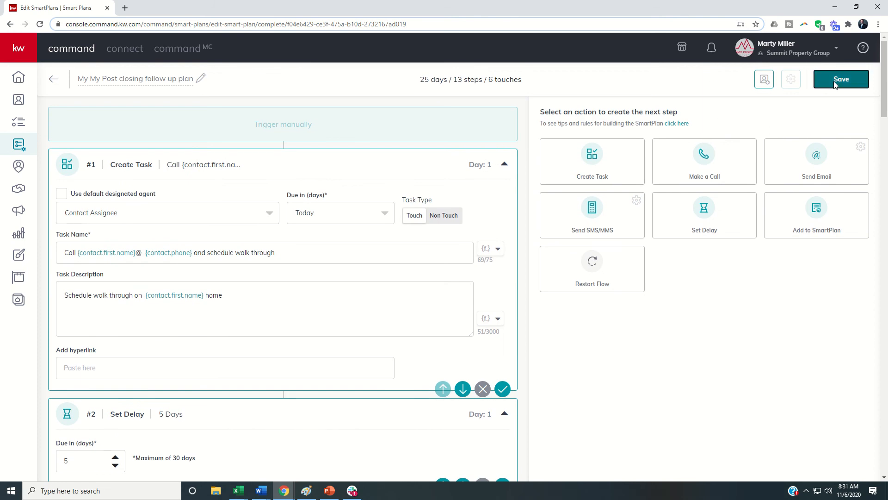
# Step: Save the post closing follow up plan and dismiss the 'All changes have been saved' banner
pyautogui.click(840, 78)
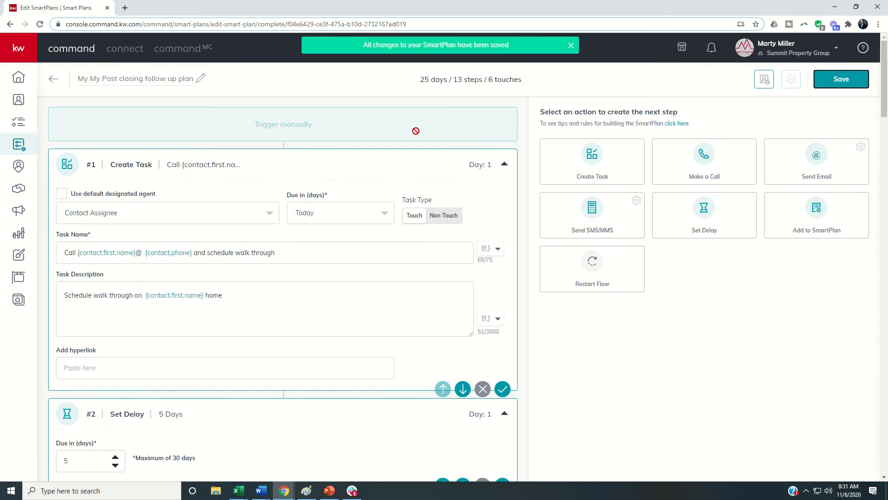
pyautogui.moveTo(199, 115)
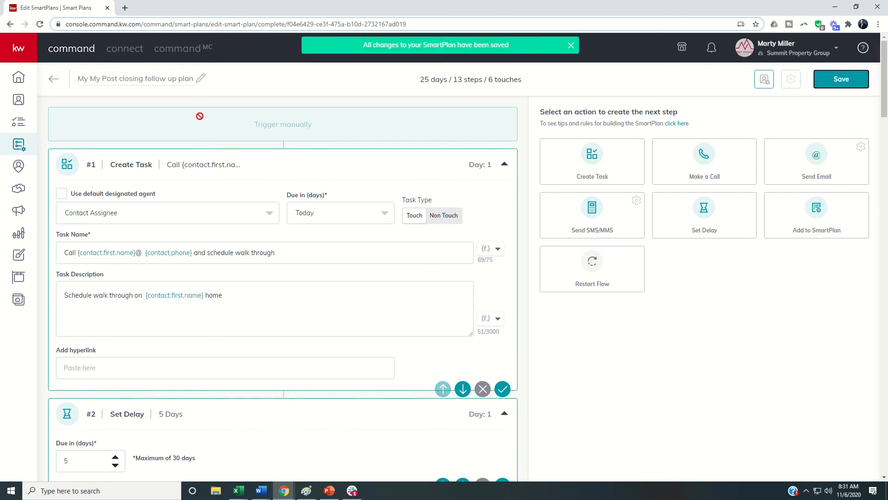
pyautogui.click(569, 45)
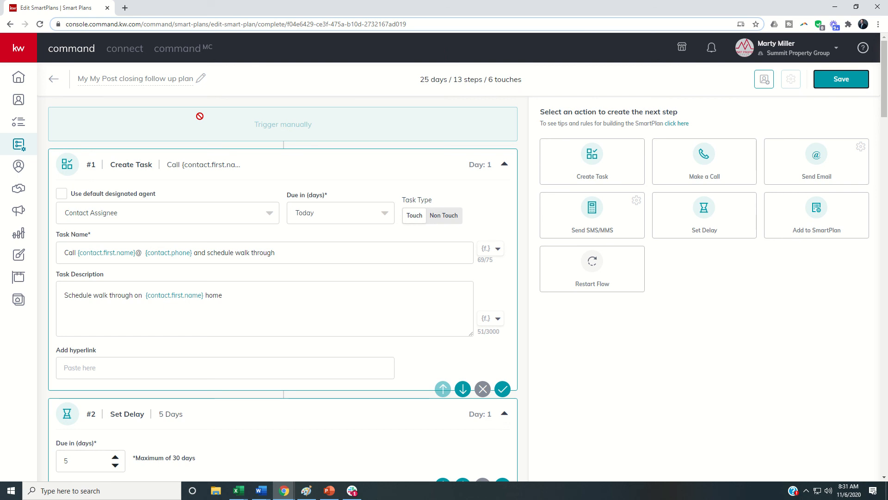
pyautogui.moveTo(181, 238)
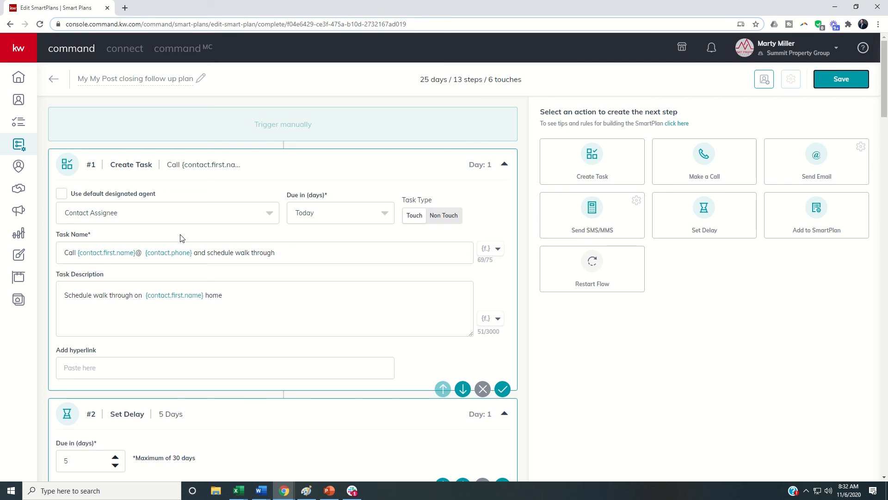
pyautogui.moveTo(266, 244)
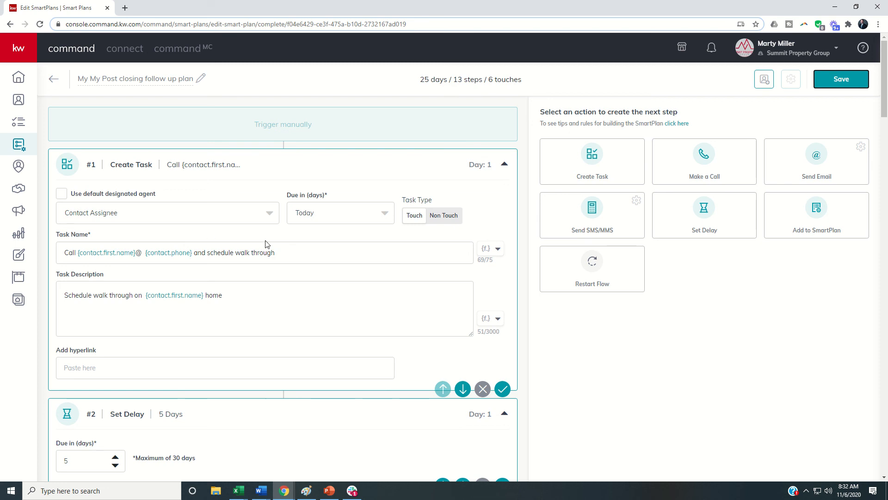
pyautogui.moveTo(243, 180)
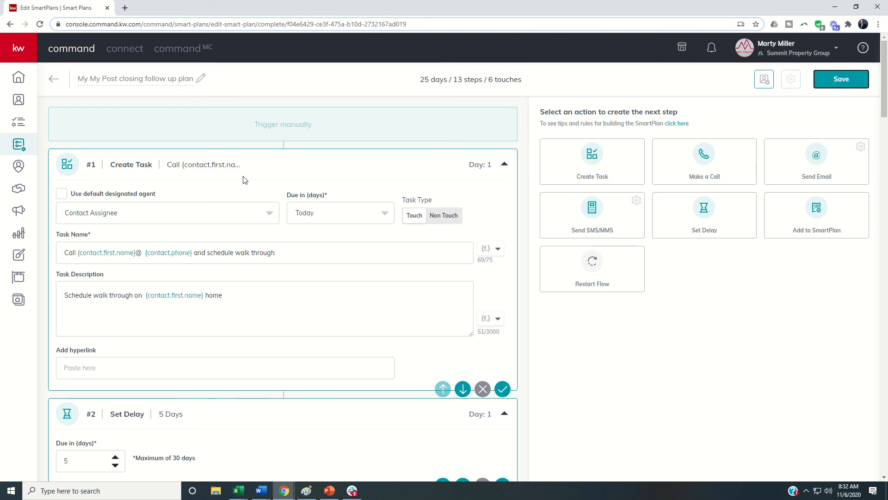
pyautogui.moveTo(205, 197)
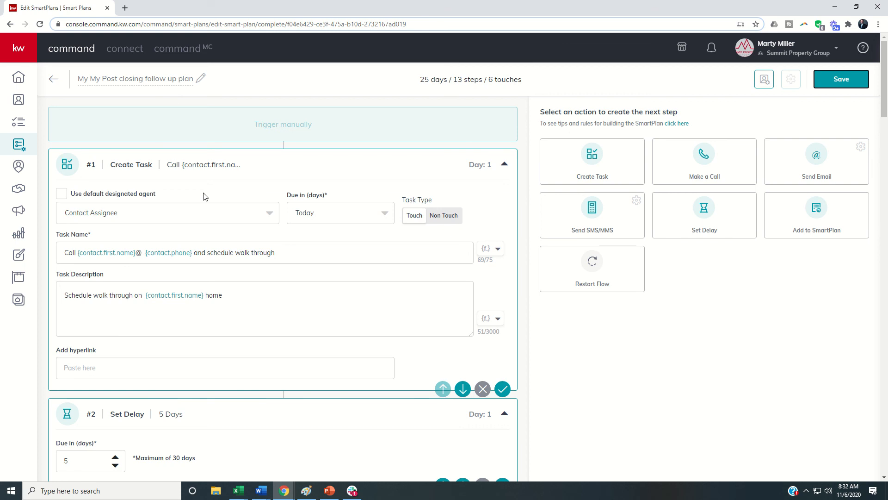
pyautogui.moveTo(247, 197)
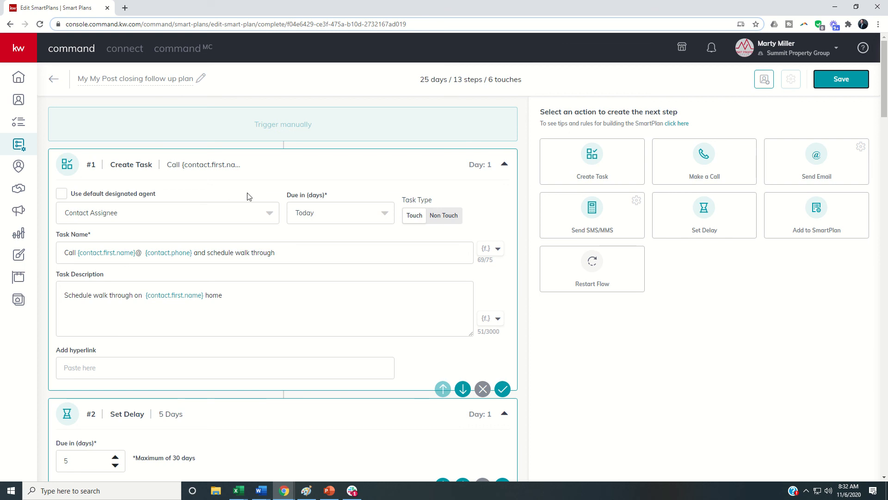
pyautogui.moveTo(226, 183)
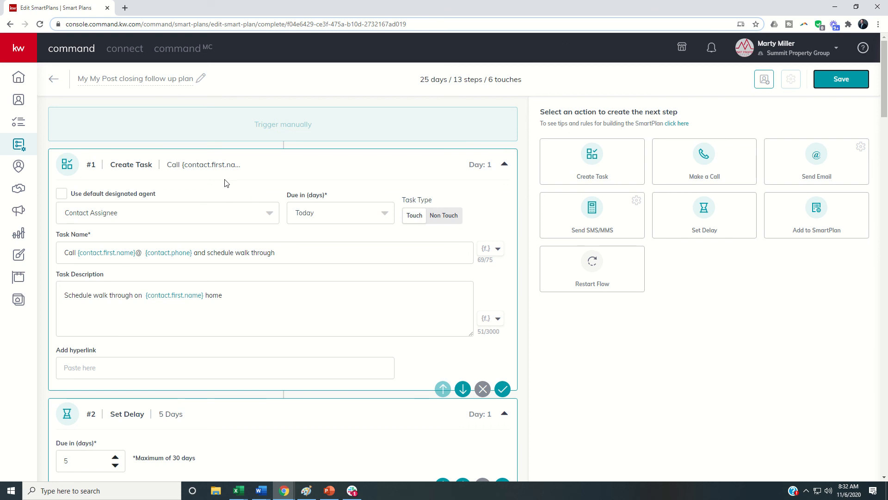